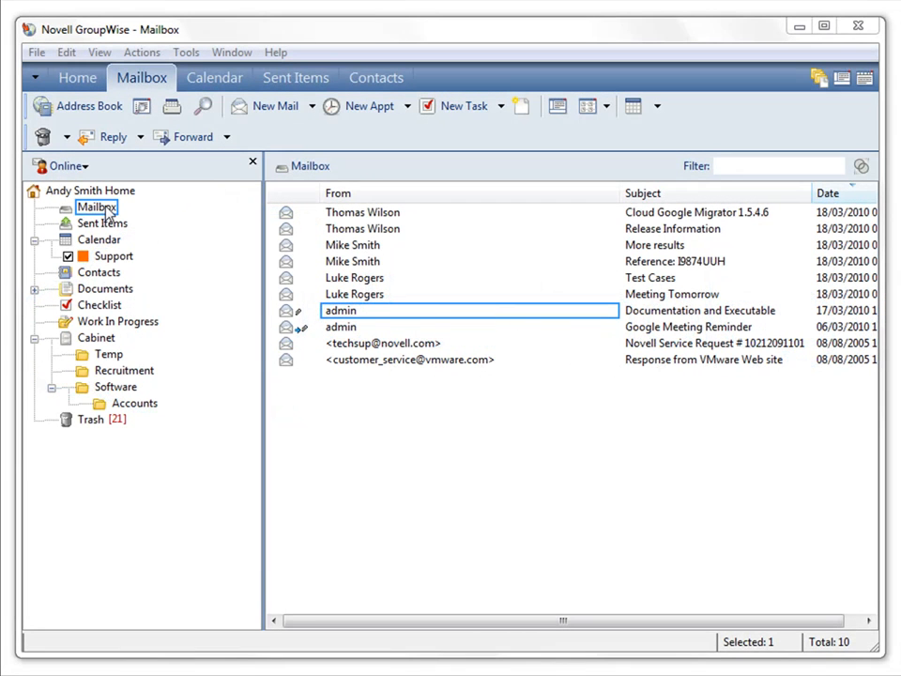
# Show the Mailbox folder listing the ten inbox messages
pyautogui.click(98, 206)
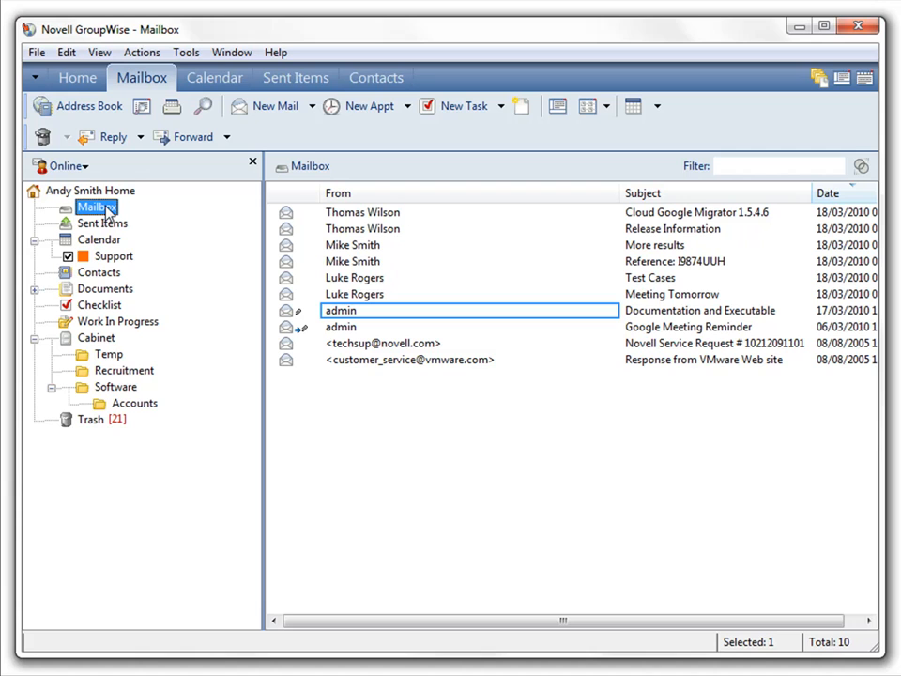
pyautogui.moveTo(326, 216)
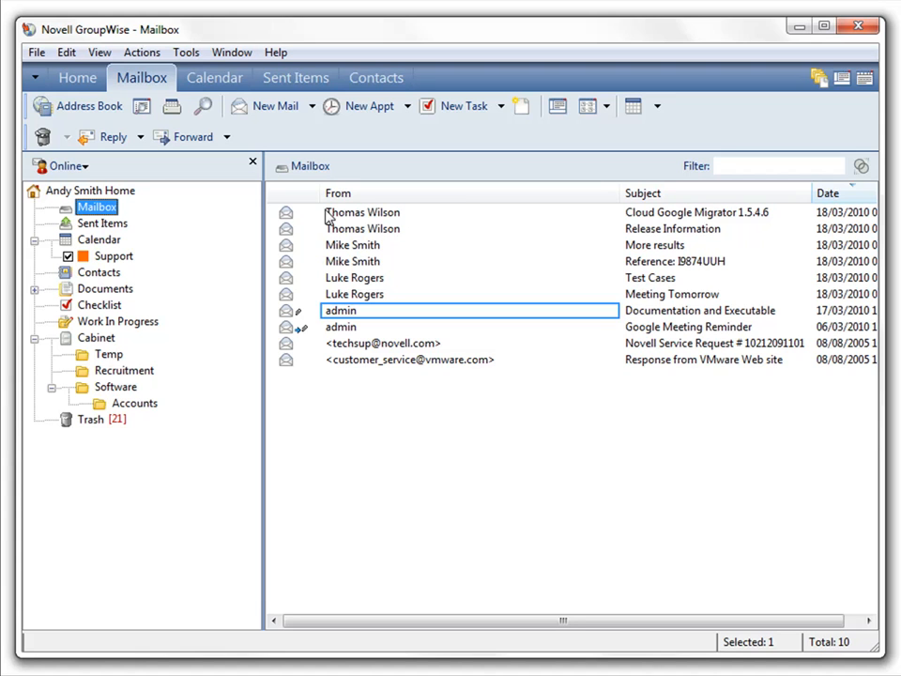
pyautogui.moveTo(342, 334)
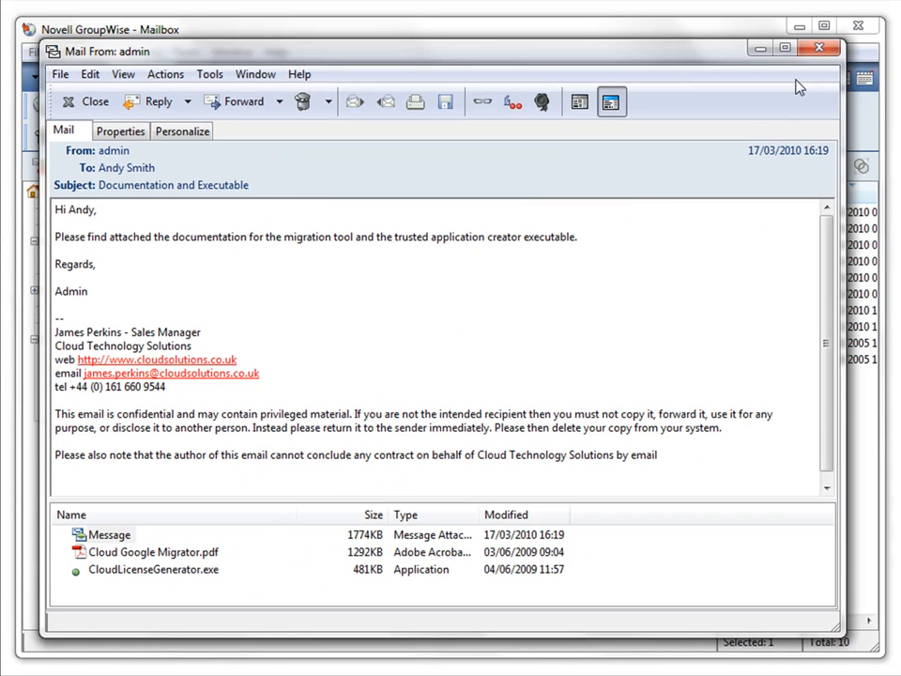
# Close the open email and switch to the Contacts folder
pyautogui.click(817, 47)
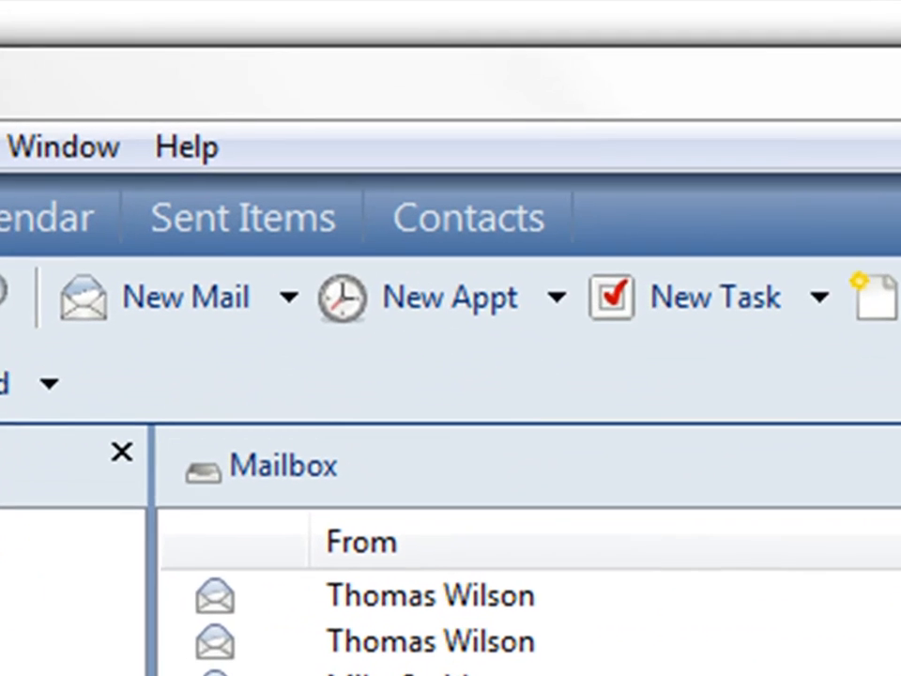
pyautogui.click(469, 218)
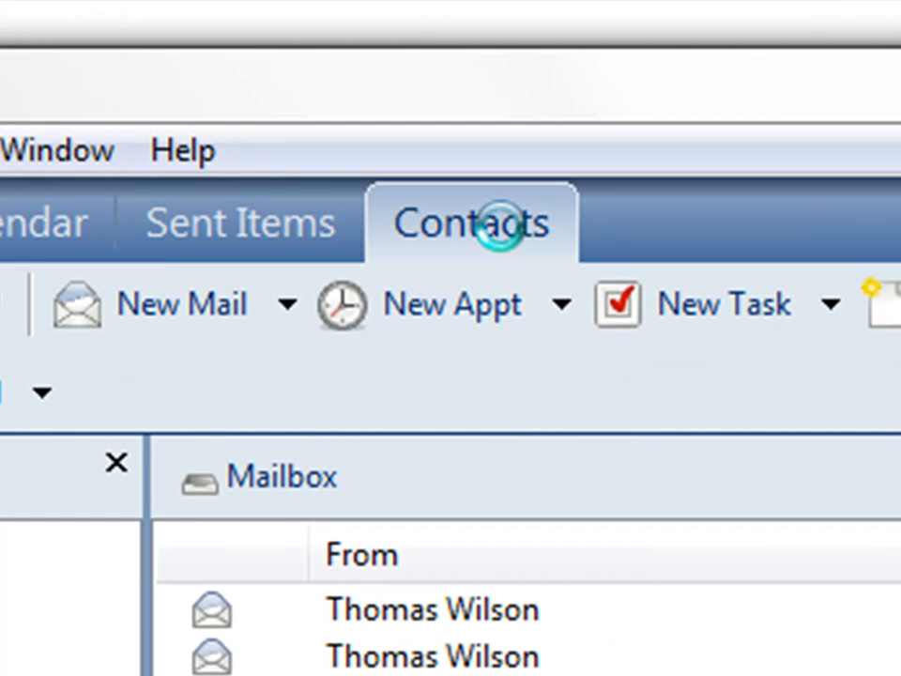
pyautogui.click(473, 223)
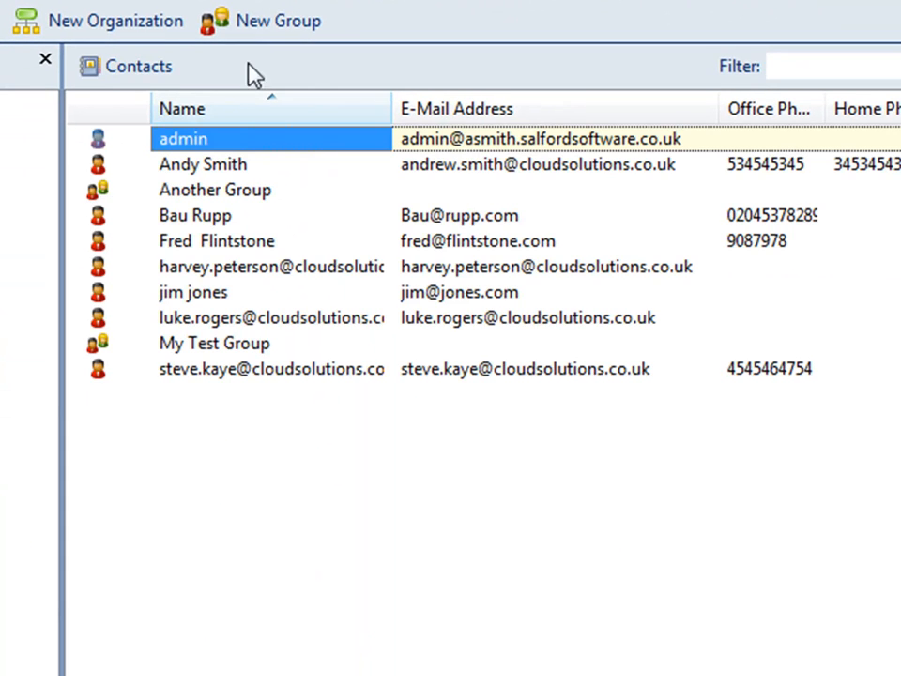
# Review the last contact's full office and phone details, then close its window
pyautogui.click(272, 368)
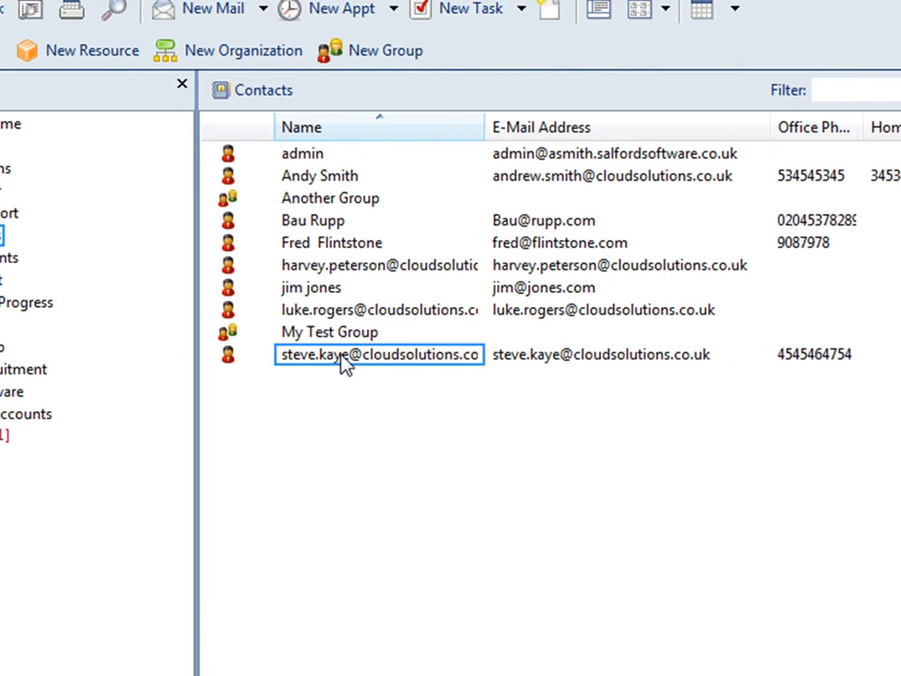
pyautogui.doubleClick(379, 353)
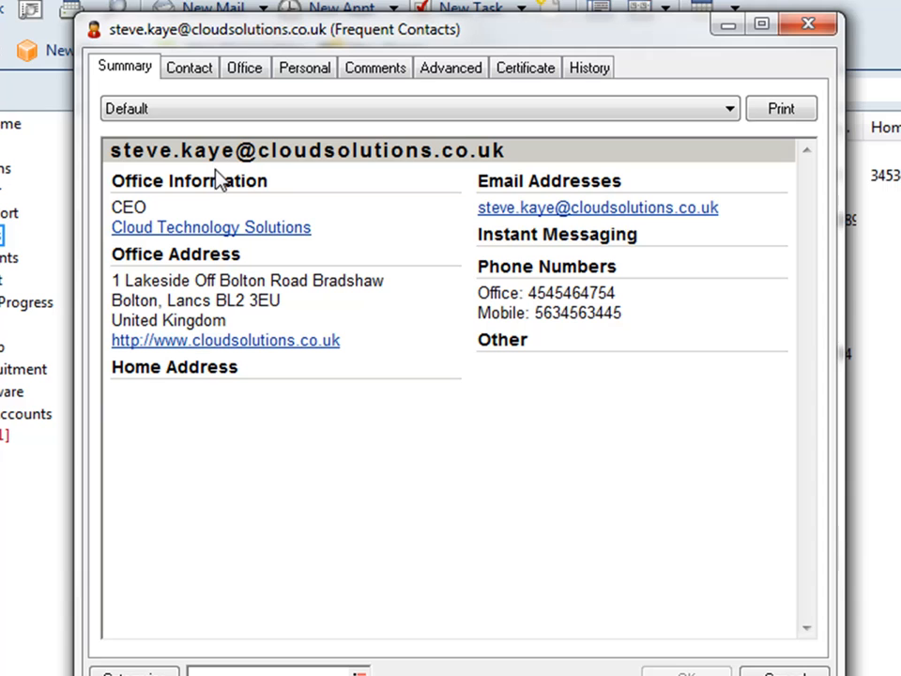
pyautogui.moveTo(515, 180)
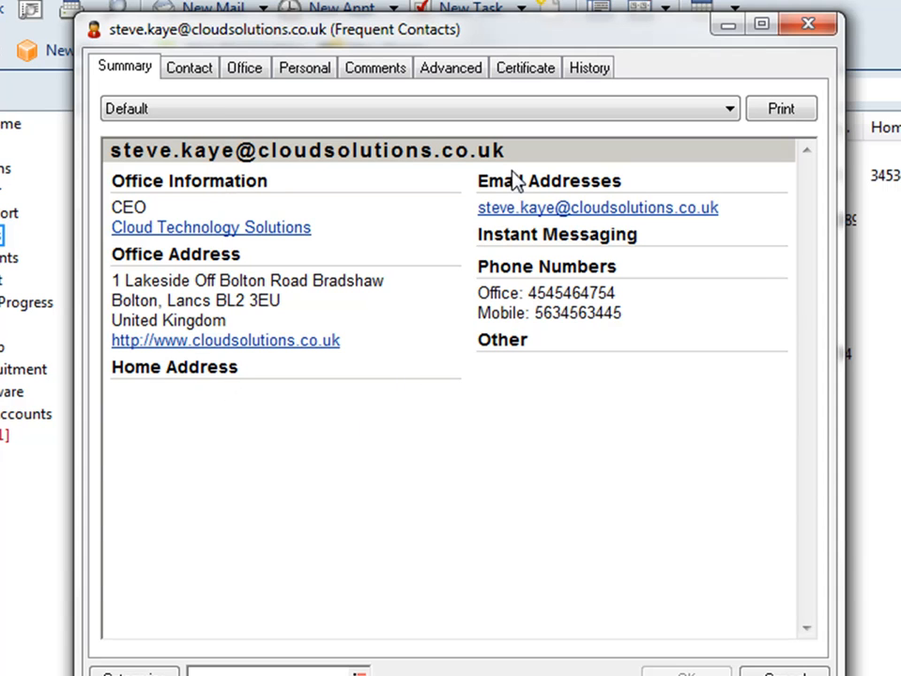
pyautogui.moveTo(522, 364)
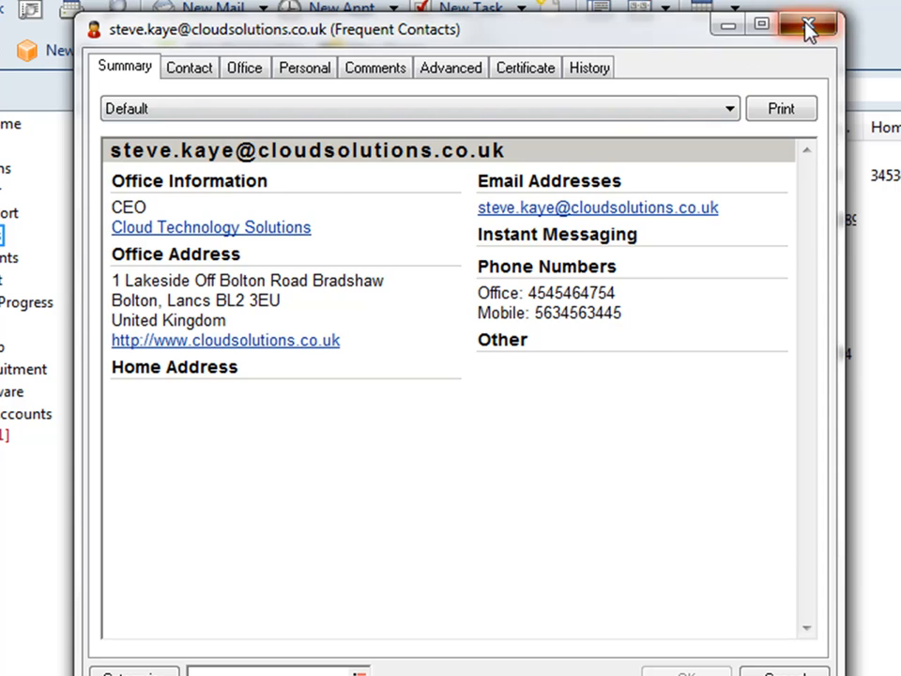
pyautogui.click(808, 26)
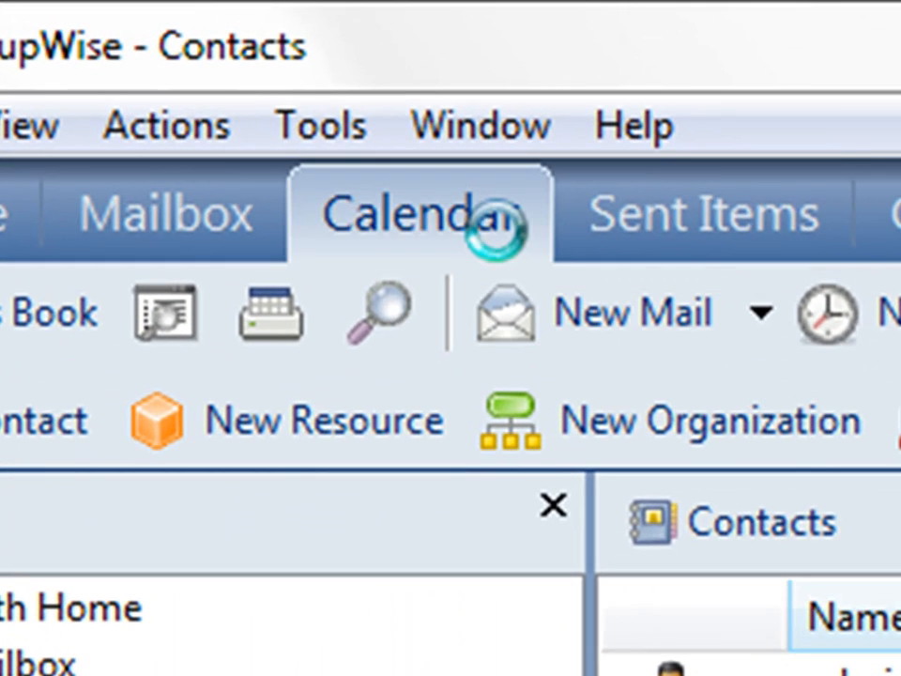
pyautogui.click(422, 214)
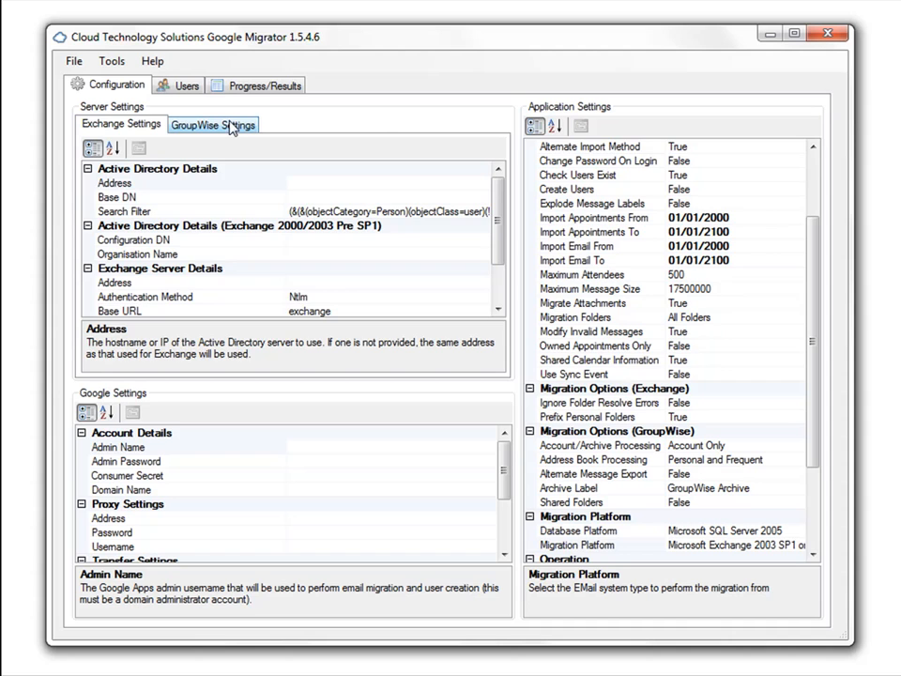
# Enter GroupWise server address 192.168.178.23 and domain DN dom1.grserver
pyautogui.click(214, 124)
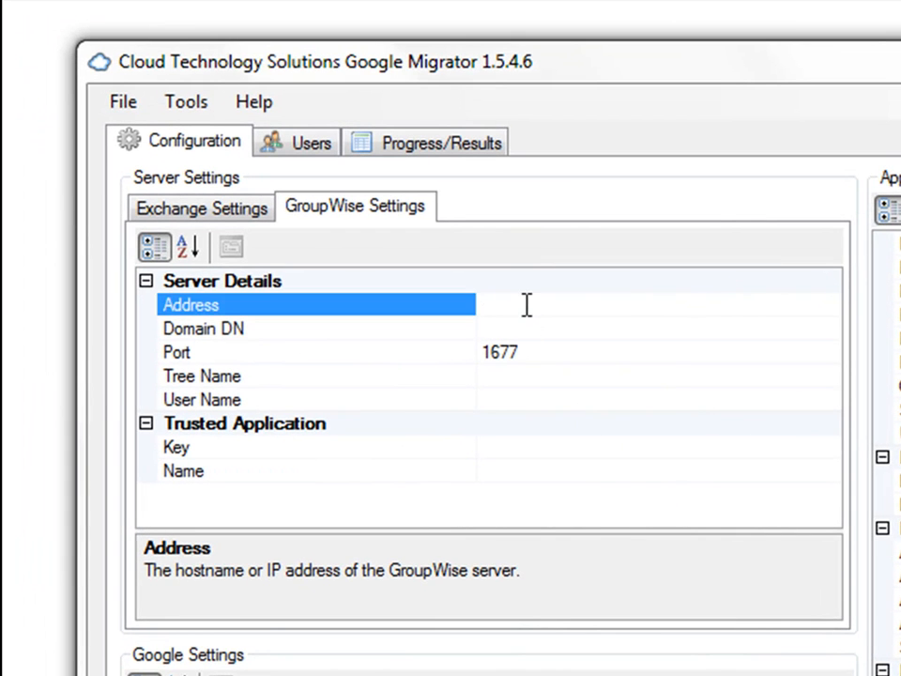
pyautogui.write('192.168')
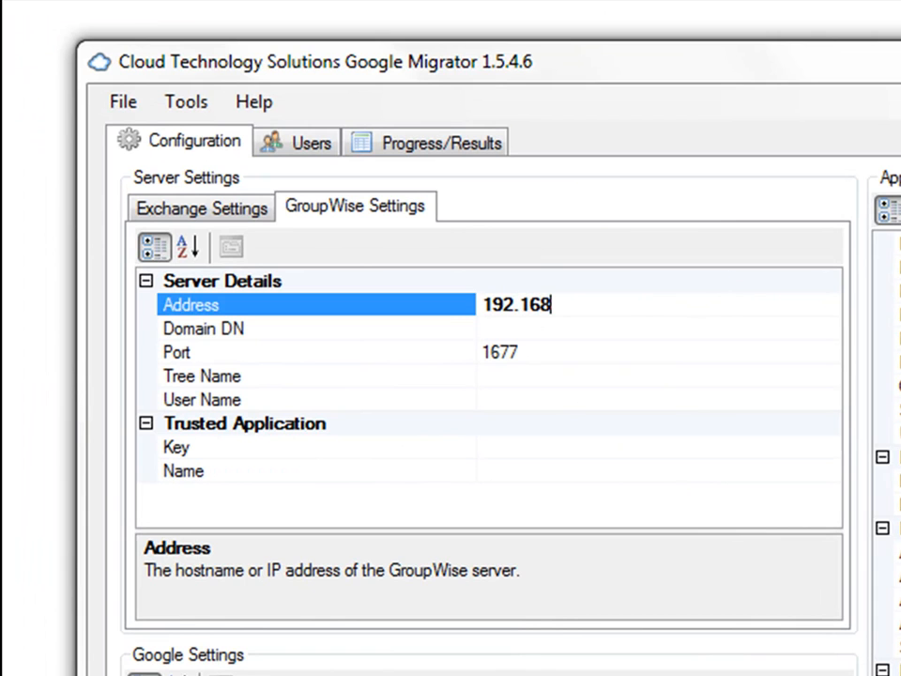
pyautogui.write('.178.23')
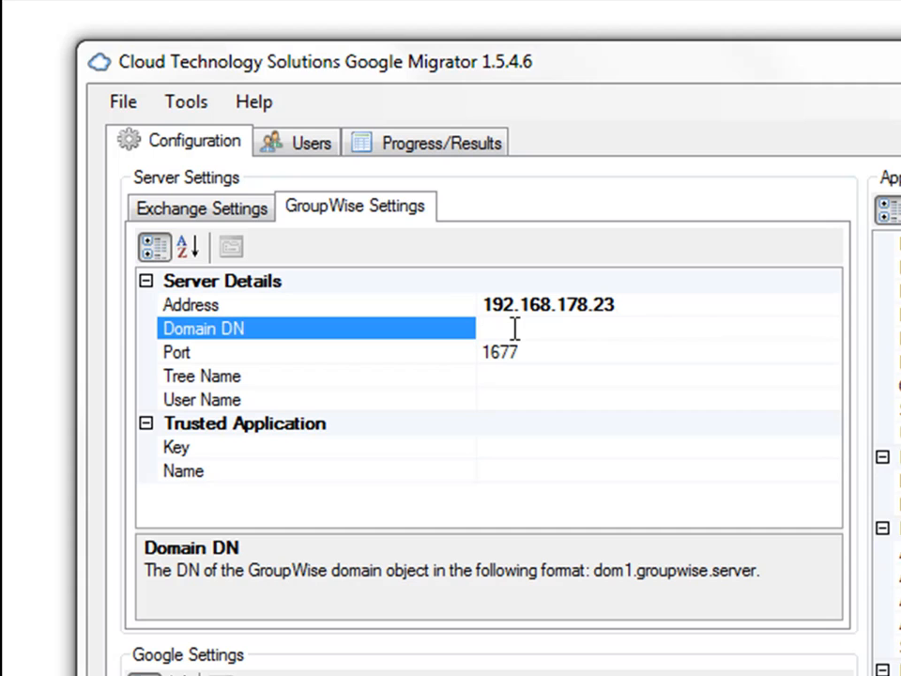
pyautogui.write('dom1.groupwise.')
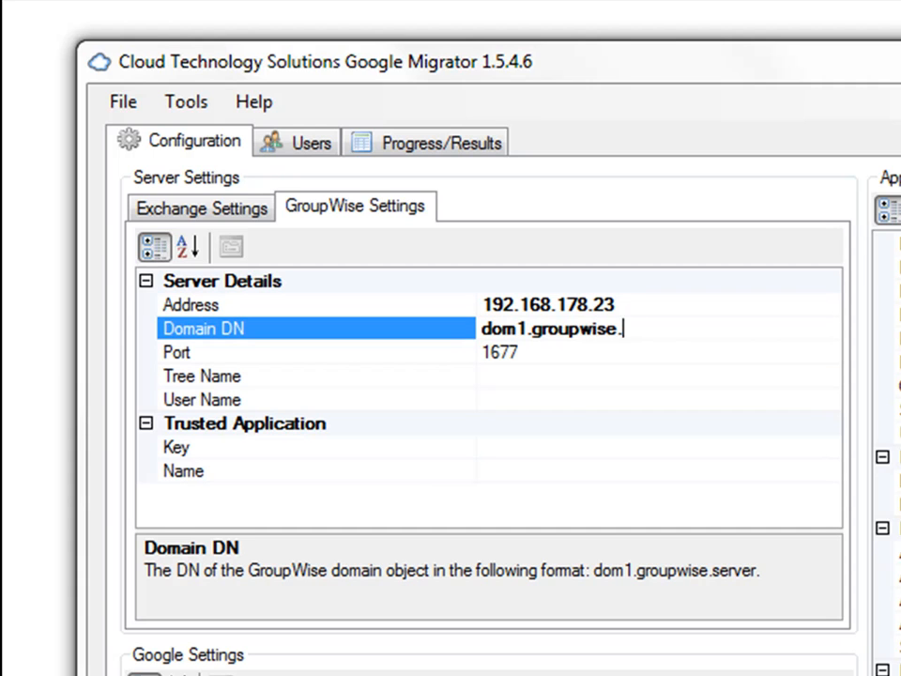
pyautogui.write('server')
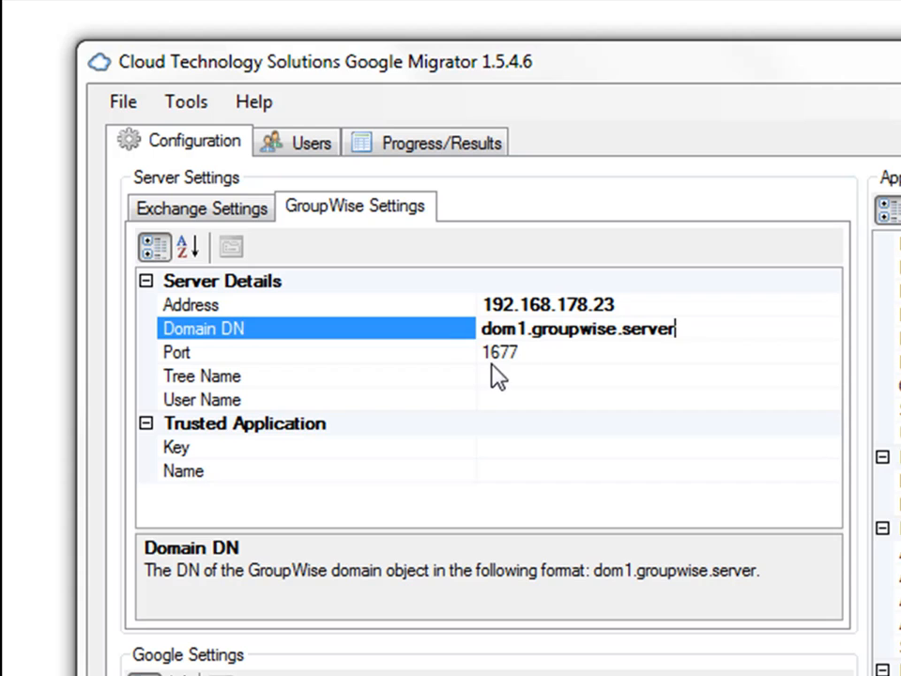
pyautogui.write('TREE')
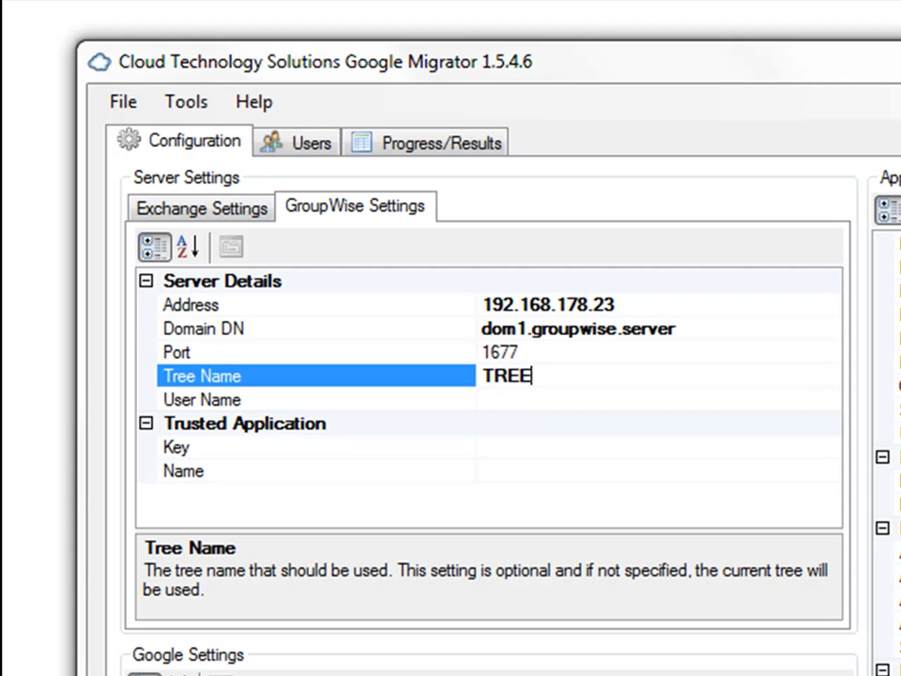
pyautogui.write('_NAME')
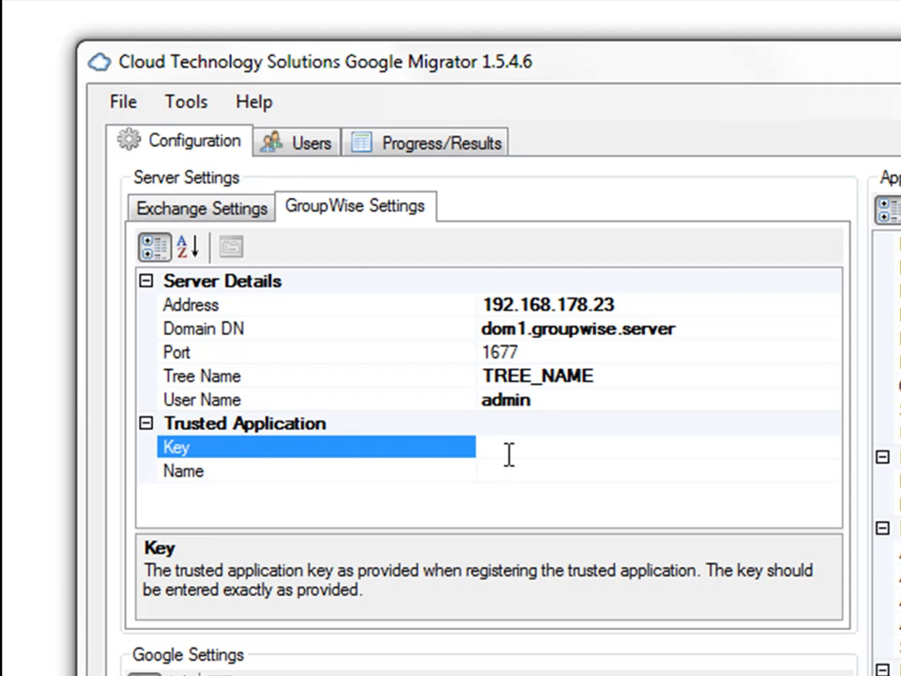
pyautogui.write('TrustedAppName')
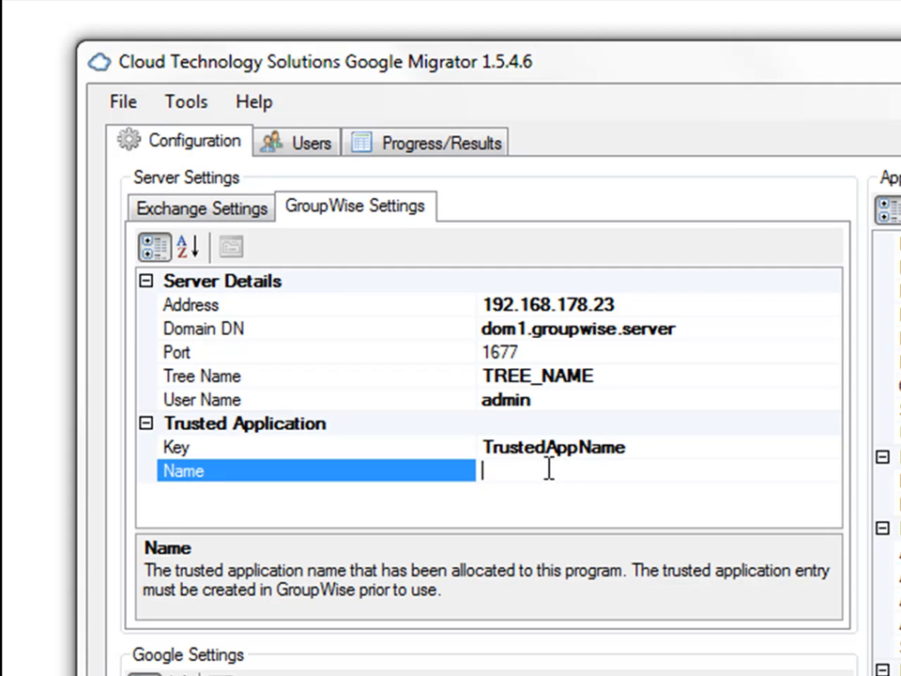
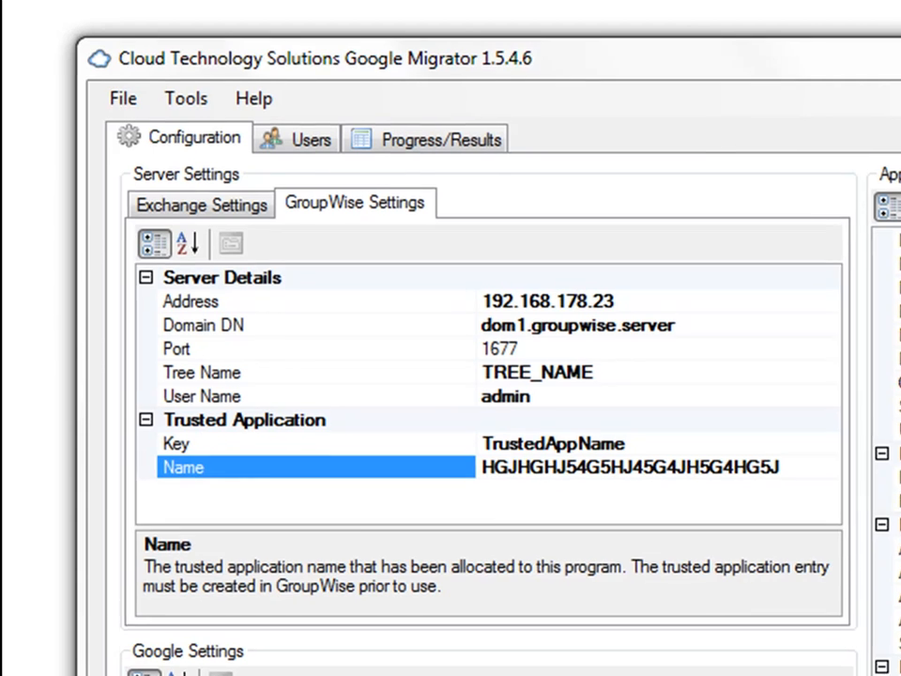
# Enter Google admin name administrator and domain name cloudsolu in Google Settings
pyautogui.scroll(-3)
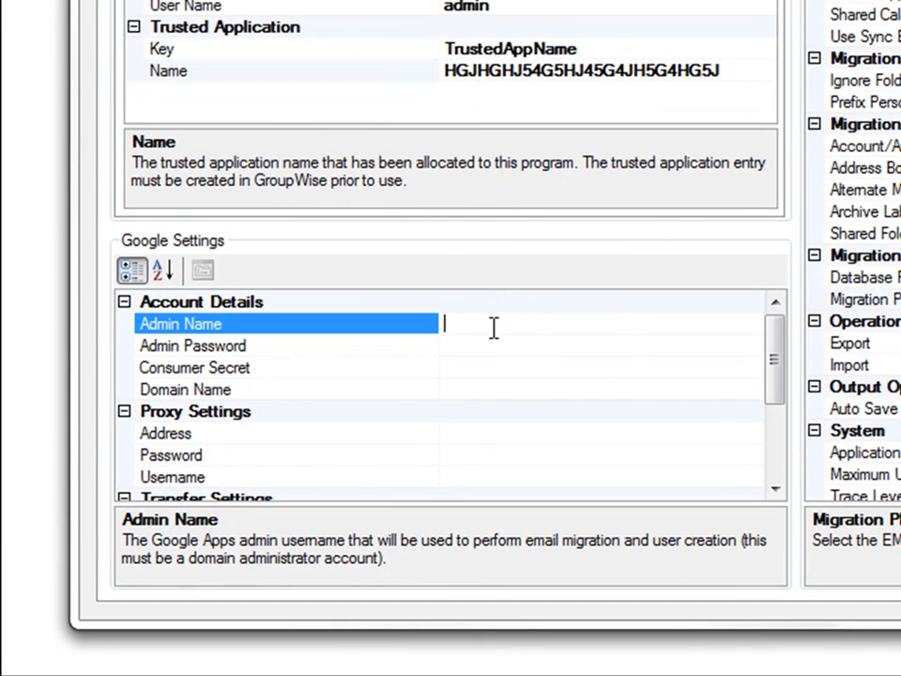
pyautogui.write('ad')
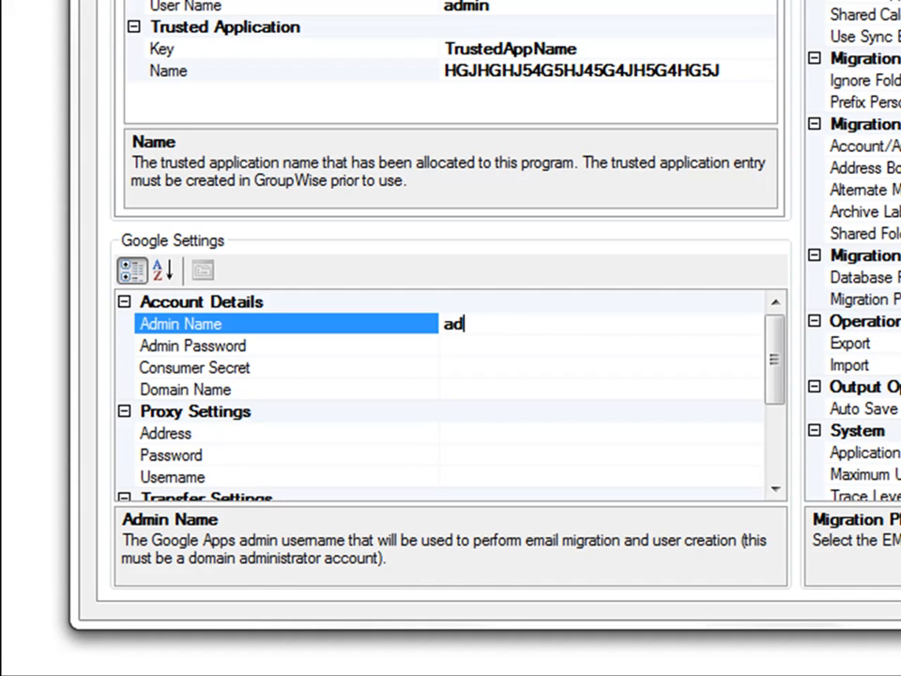
pyautogui.write('minis')
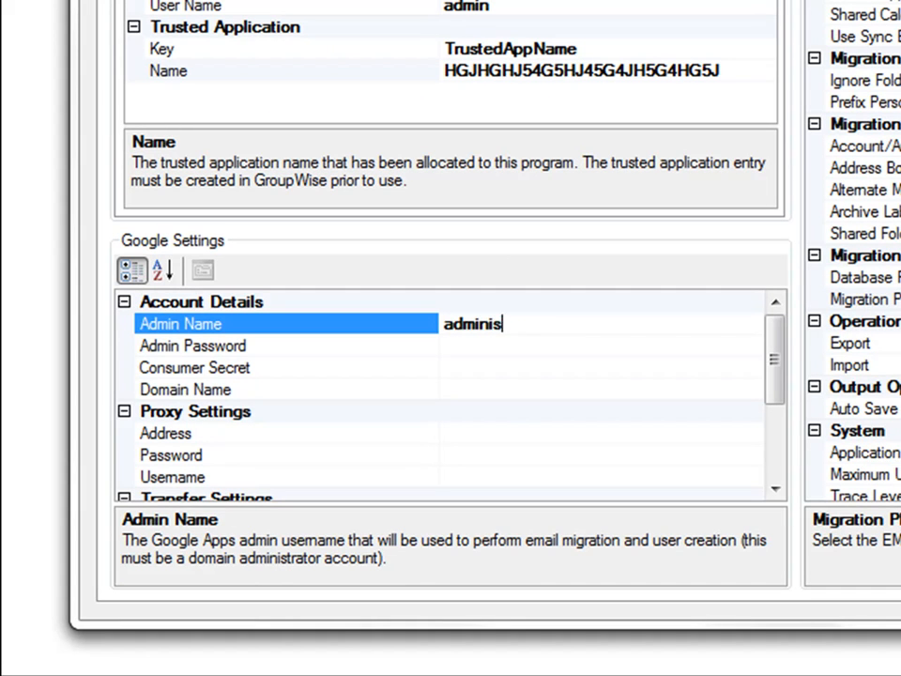
pyautogui.write('trator')
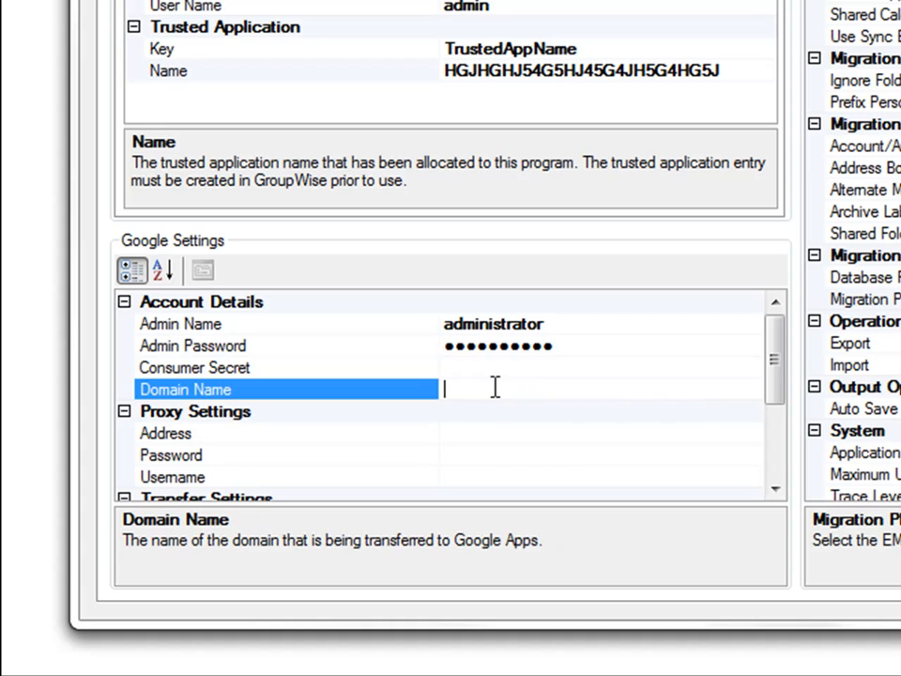
pyautogui.write('cloudsolutions.co.uk/ServiceLogin?service=CPanel&contin')
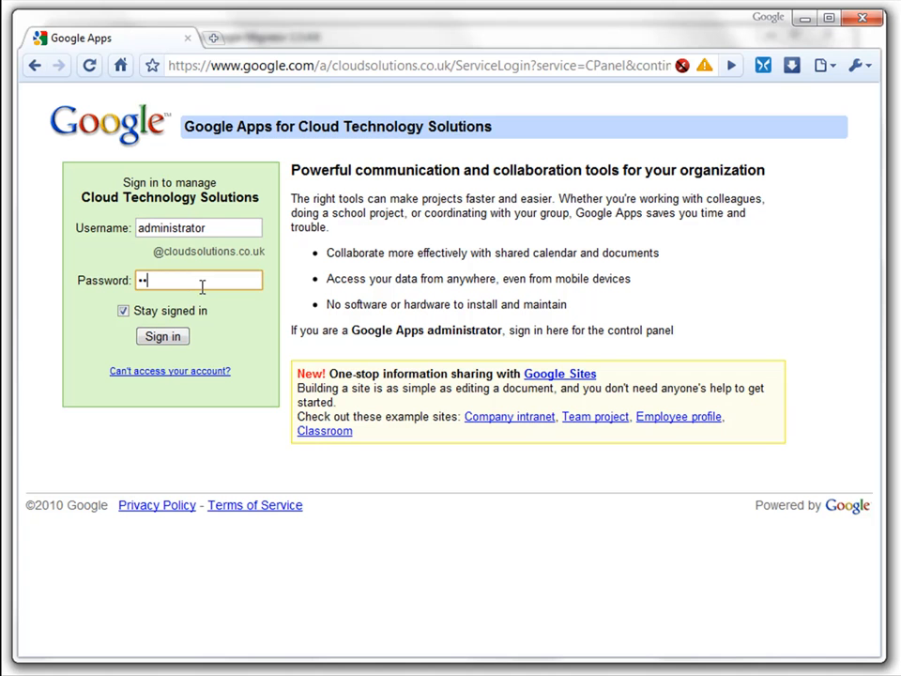
# Sign in to Google Apps and reach the OAuth domain key management page under Advanced tools
pyautogui.write('password')
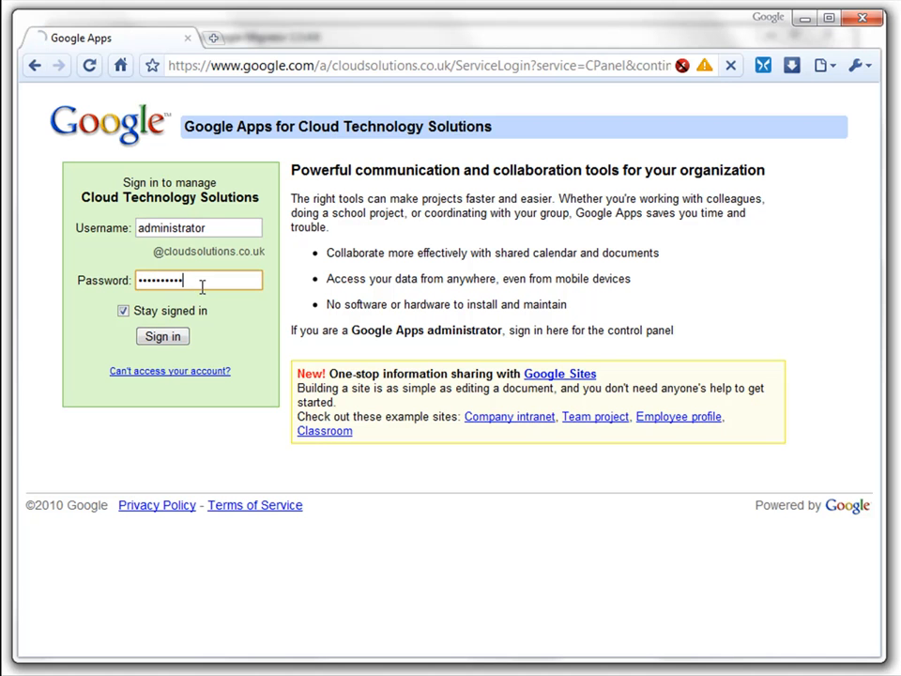
pyautogui.click(162, 337)
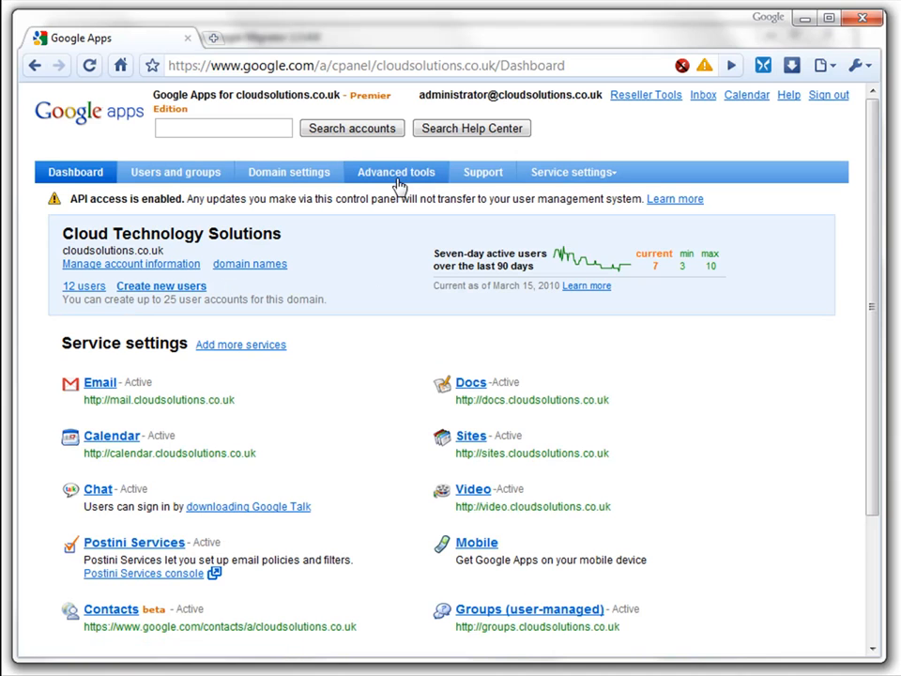
pyautogui.click(395, 173)
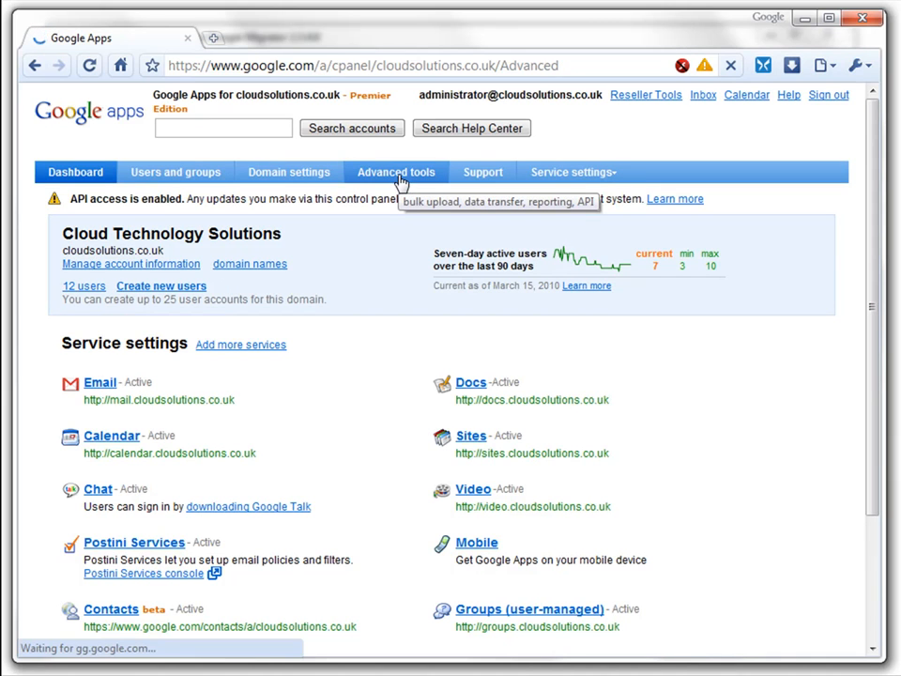
pyautogui.click(397, 173)
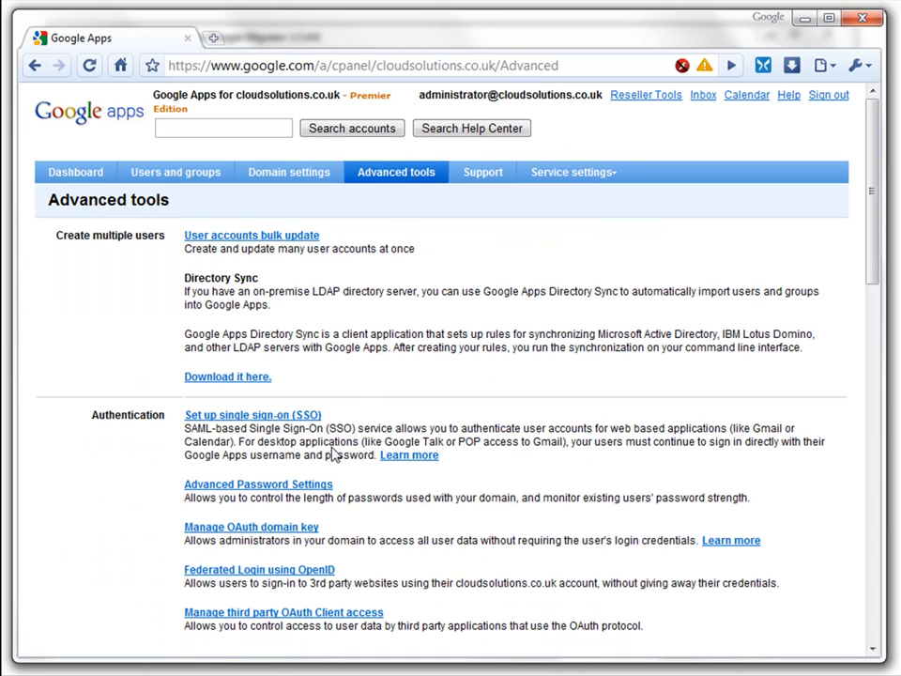
pyautogui.click(252, 526)
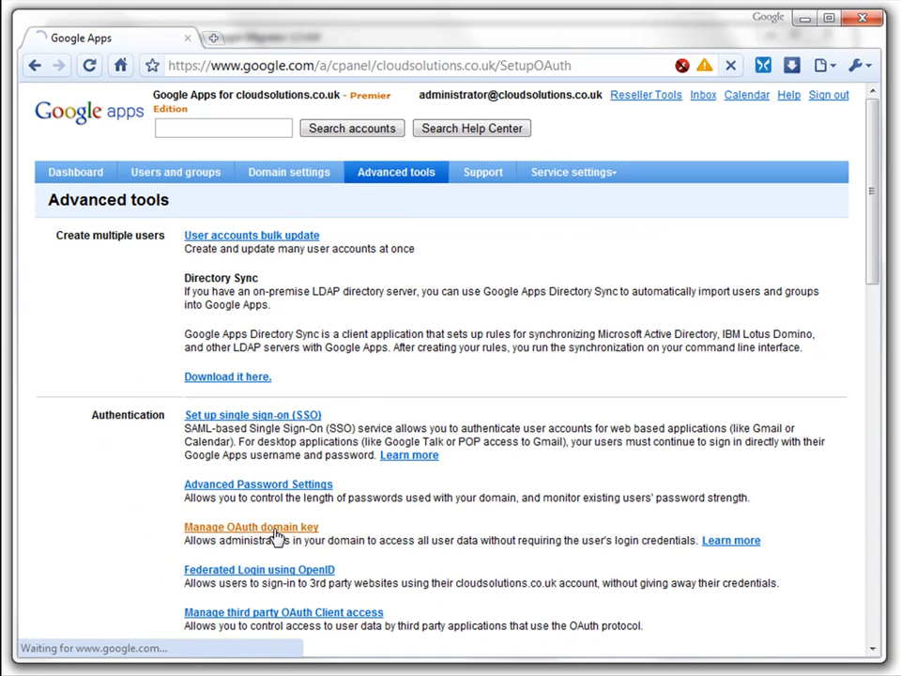
pyautogui.click(252, 526)
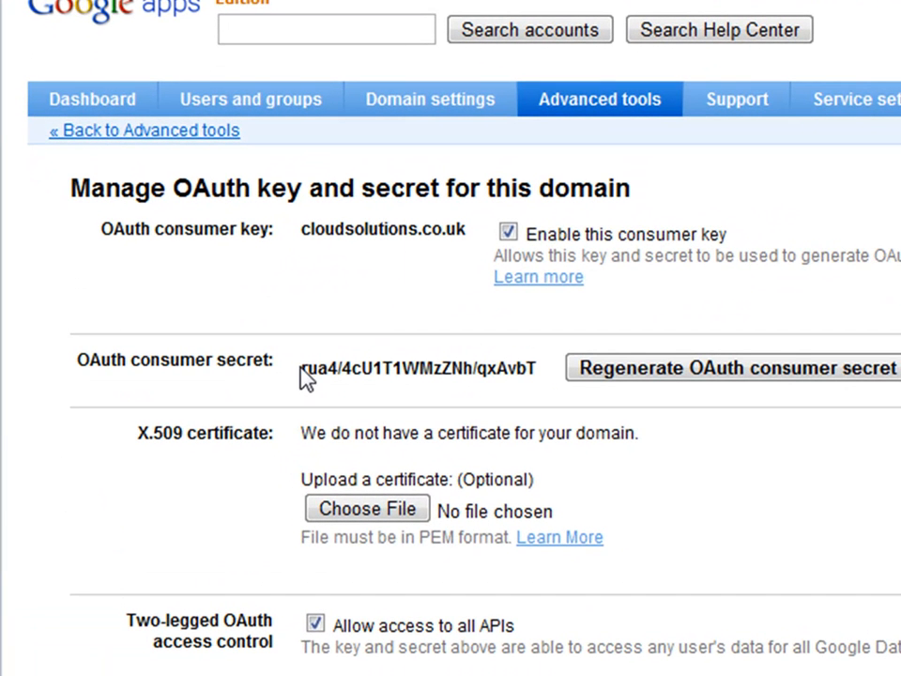
pyautogui.doubleClick(413, 368)
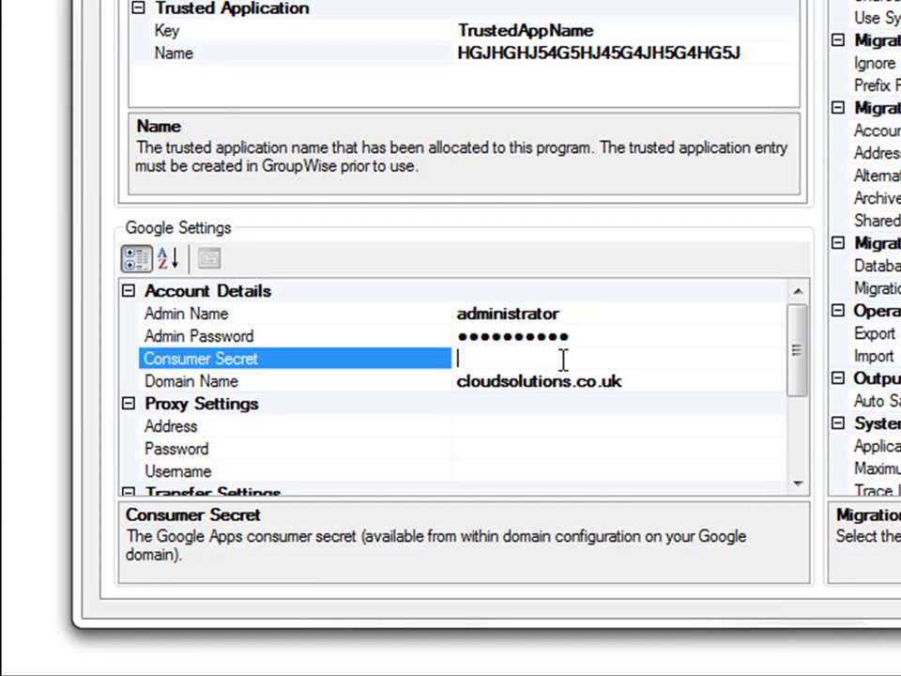
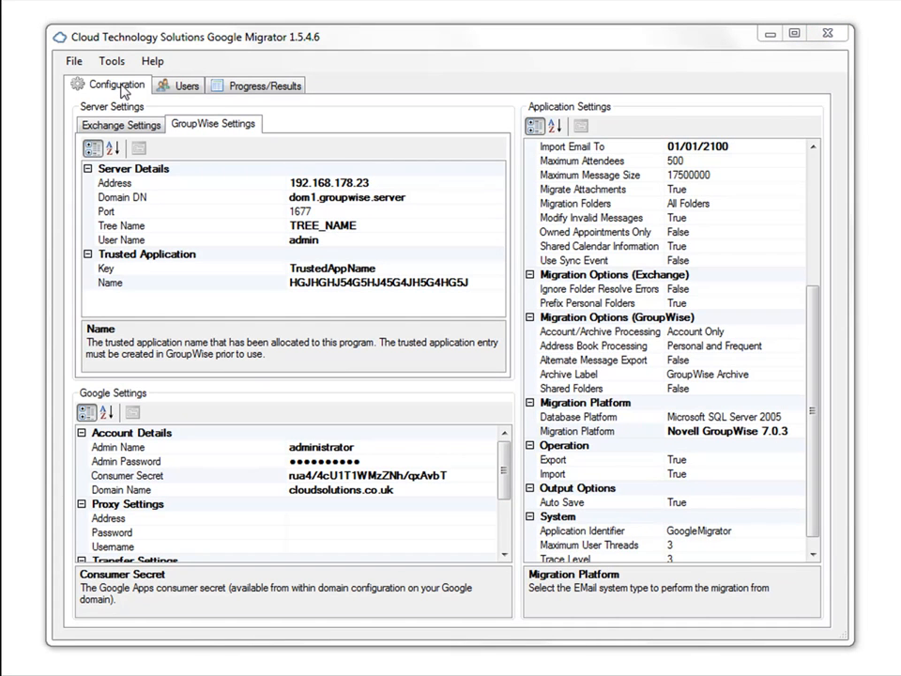
# Load the GroupWise users andy and admin into the Users list
pyautogui.click(184, 85)
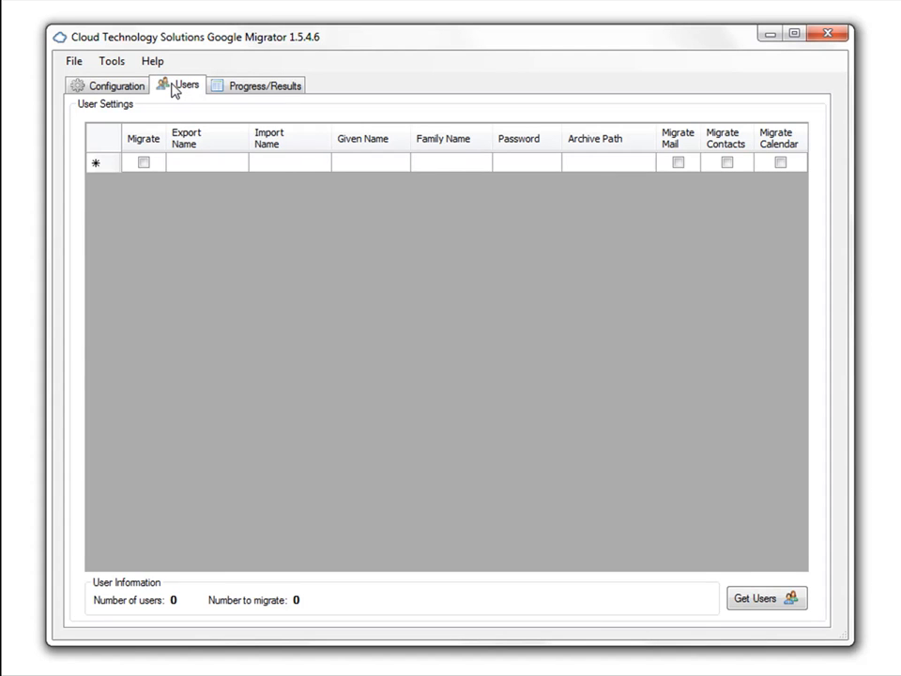
pyautogui.moveTo(729, 576)
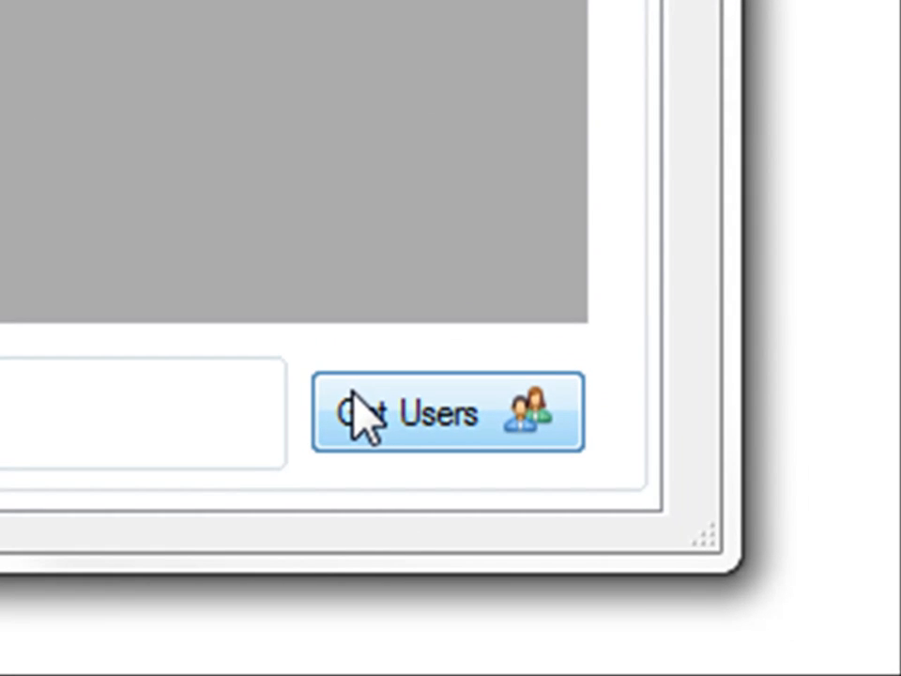
pyautogui.click(447, 414)
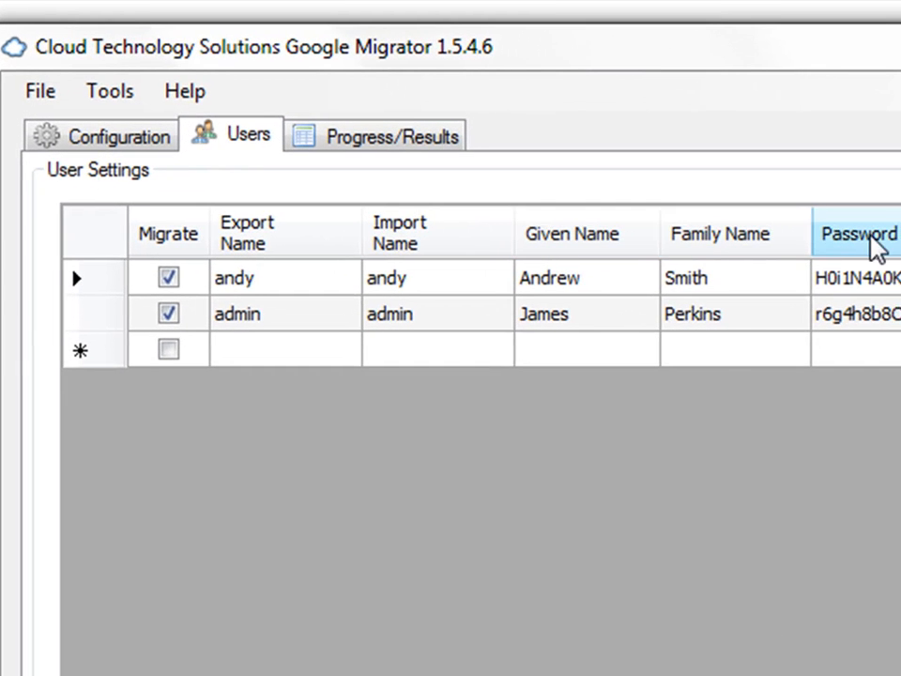
pyautogui.hscroll(3)
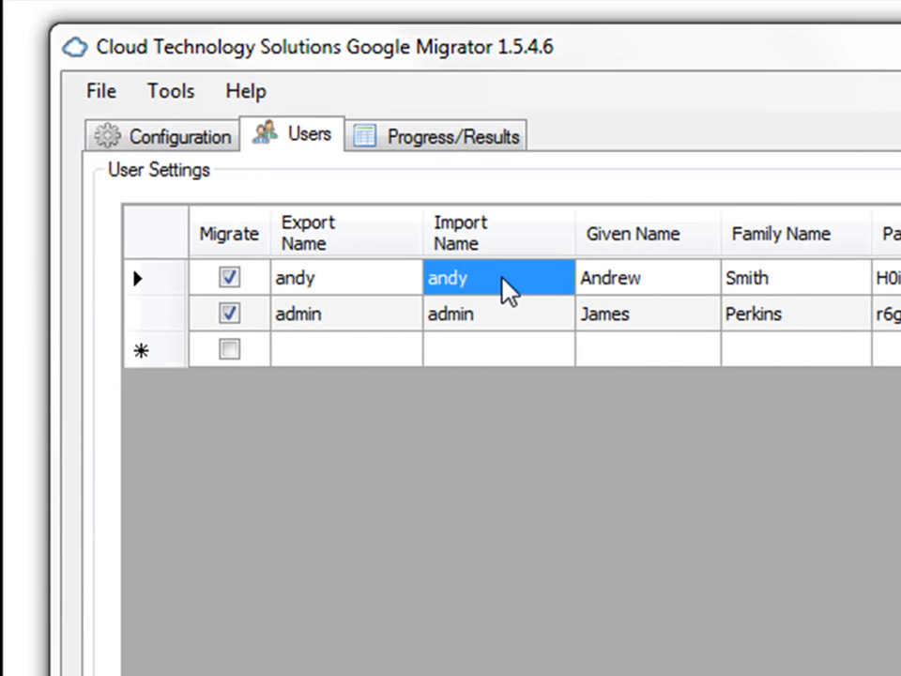
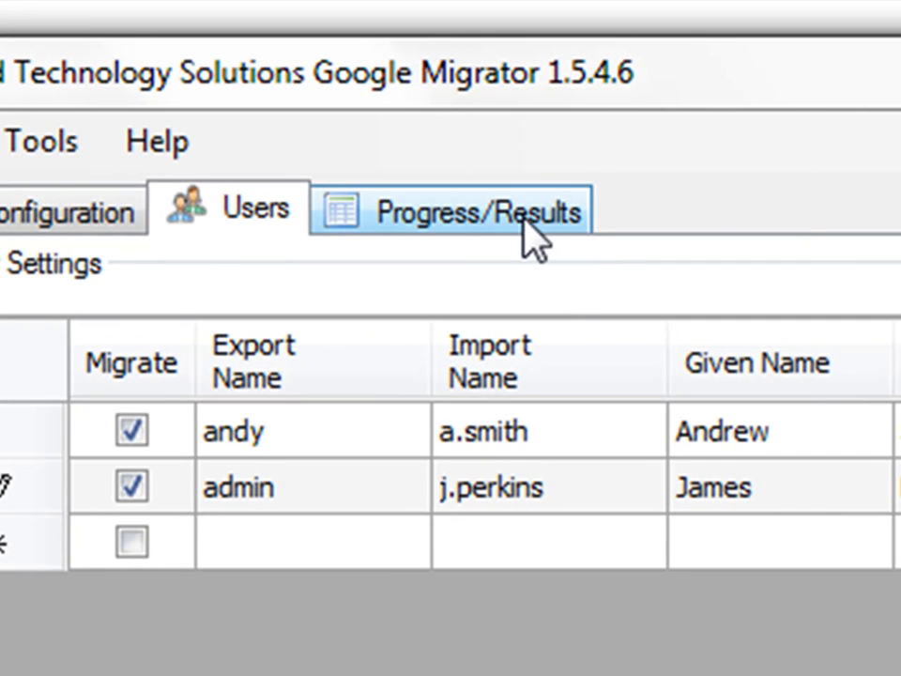
# Start the migration run and let it finish with both users' imports succeeded
pyautogui.click(469, 211)
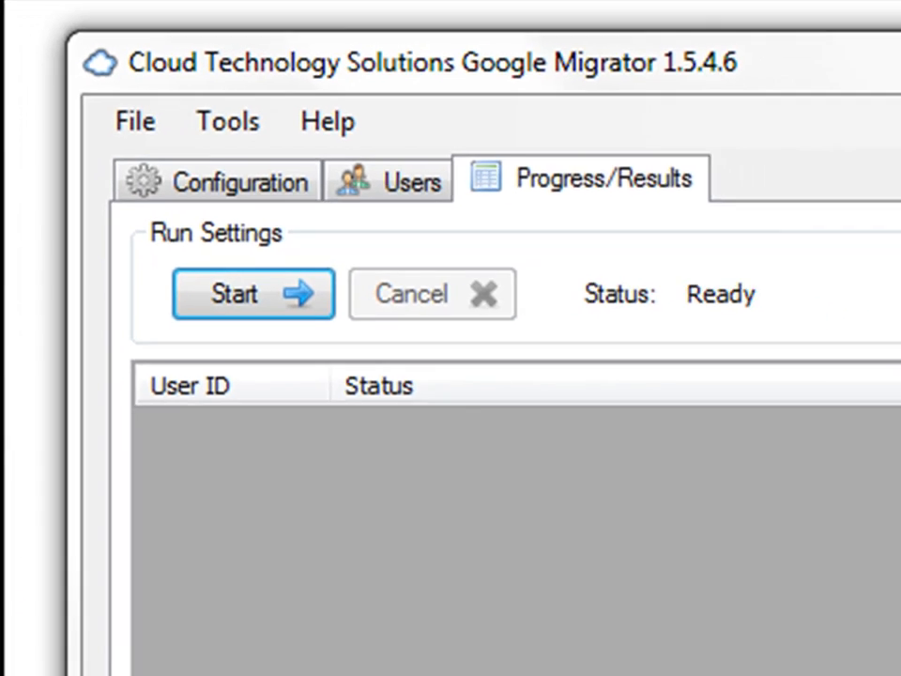
pyautogui.click(254, 293)
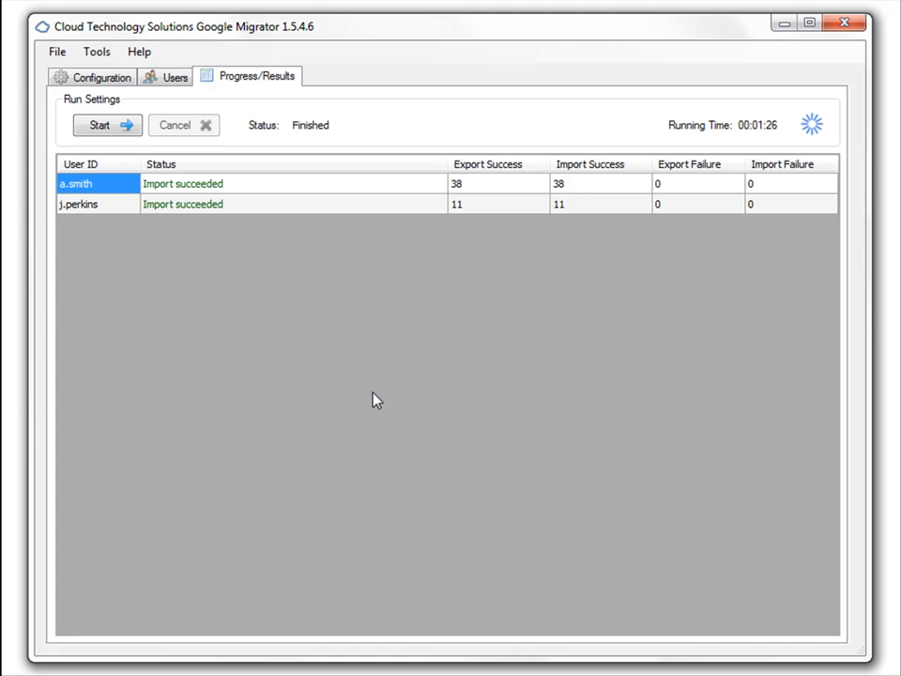
pyautogui.click(497, 186)
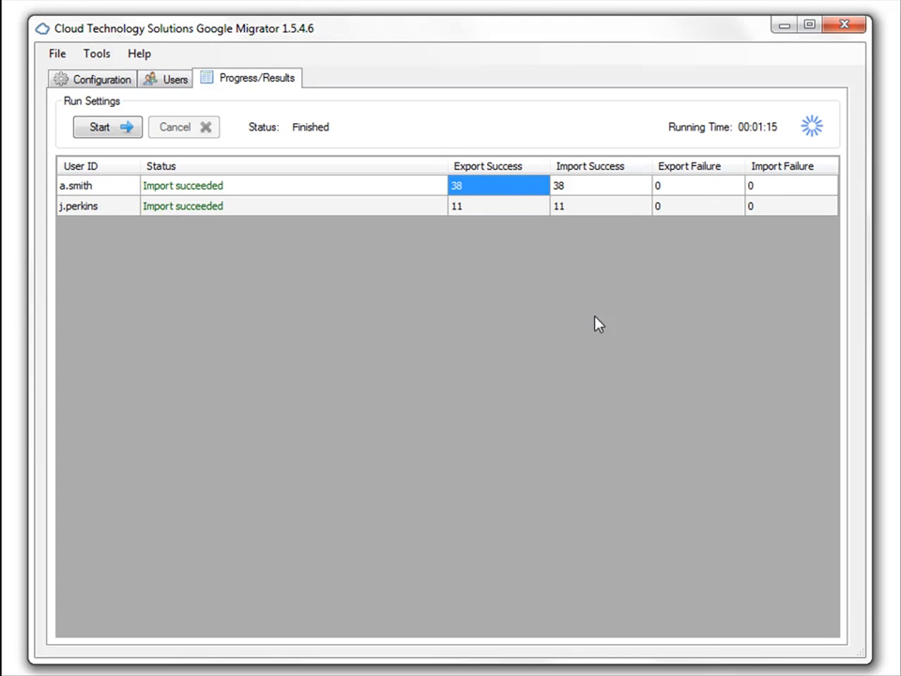
pyautogui.moveTo(511, 195)
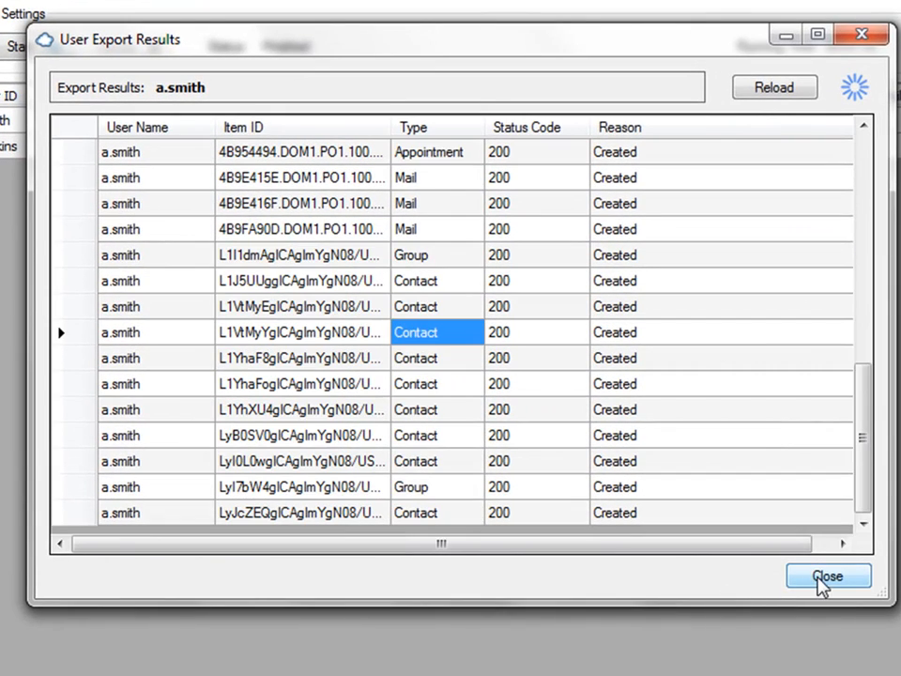
pyautogui.click(828, 575)
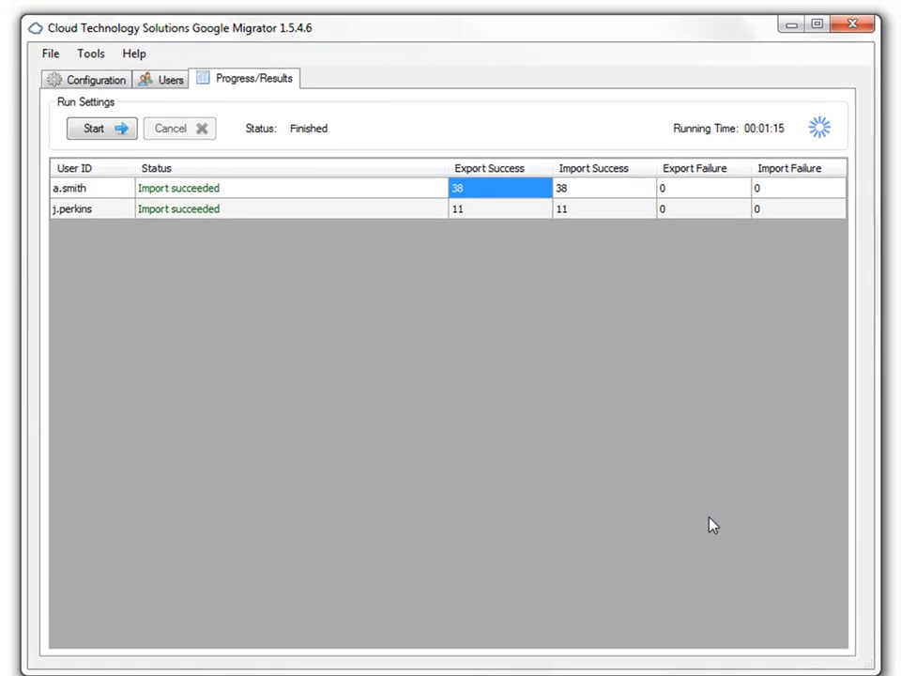
pyautogui.click(91, 52)
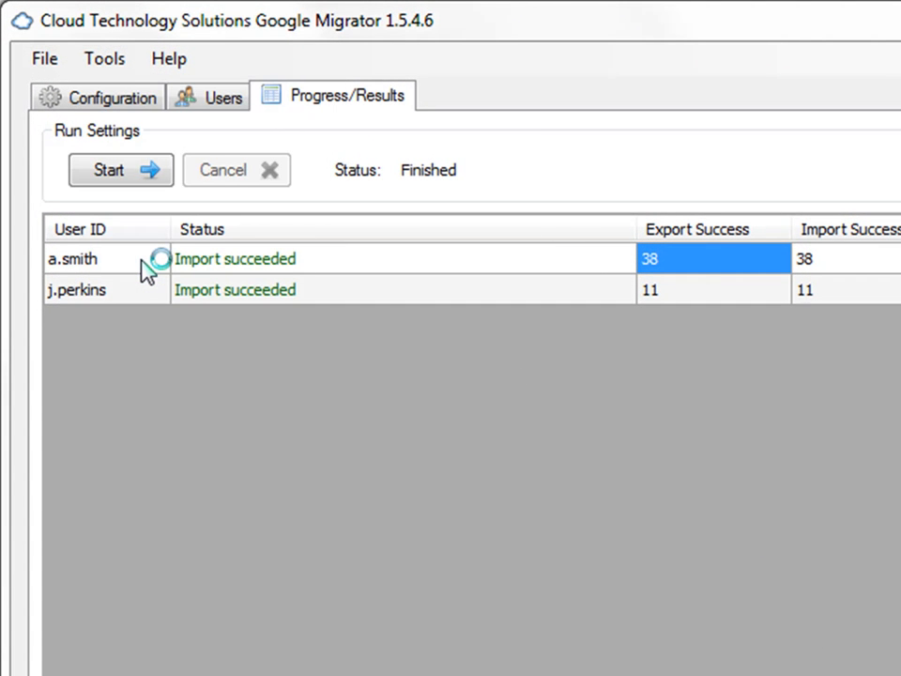
pyautogui.moveTo(141, 271)
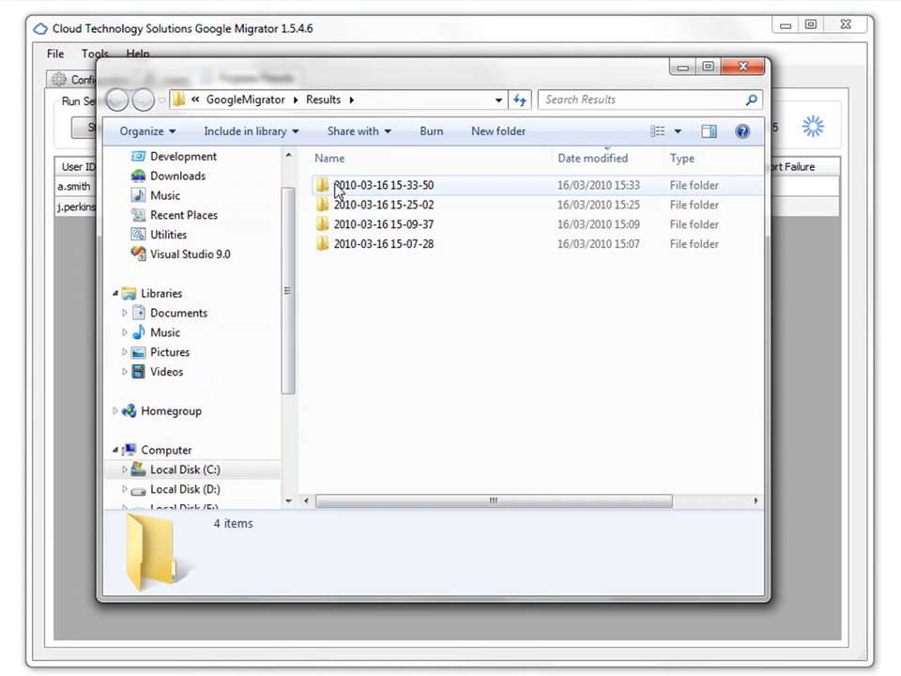
pyautogui.click(383, 186)
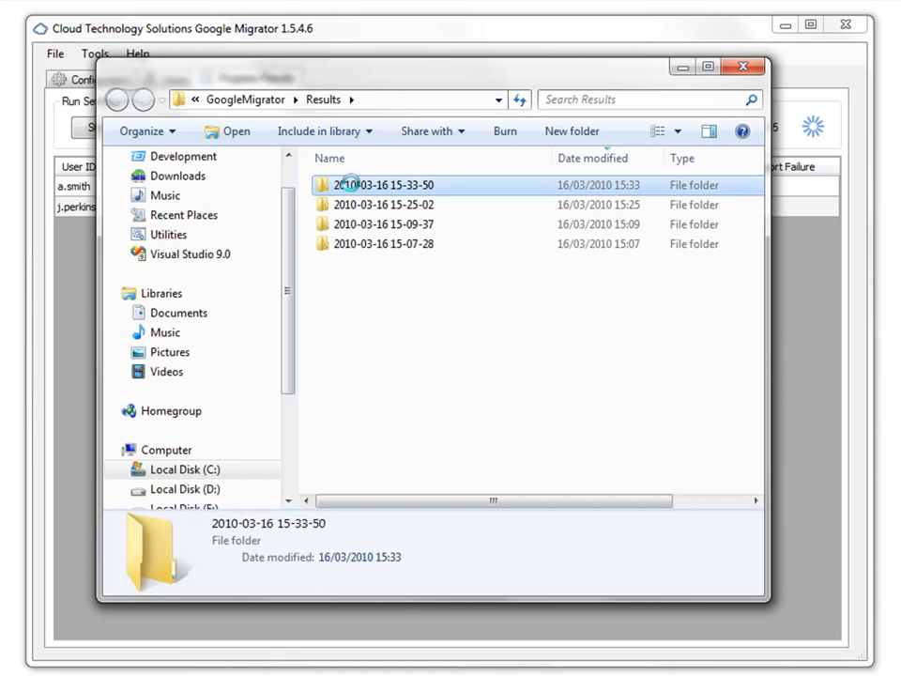
pyautogui.doubleClick(385, 184)
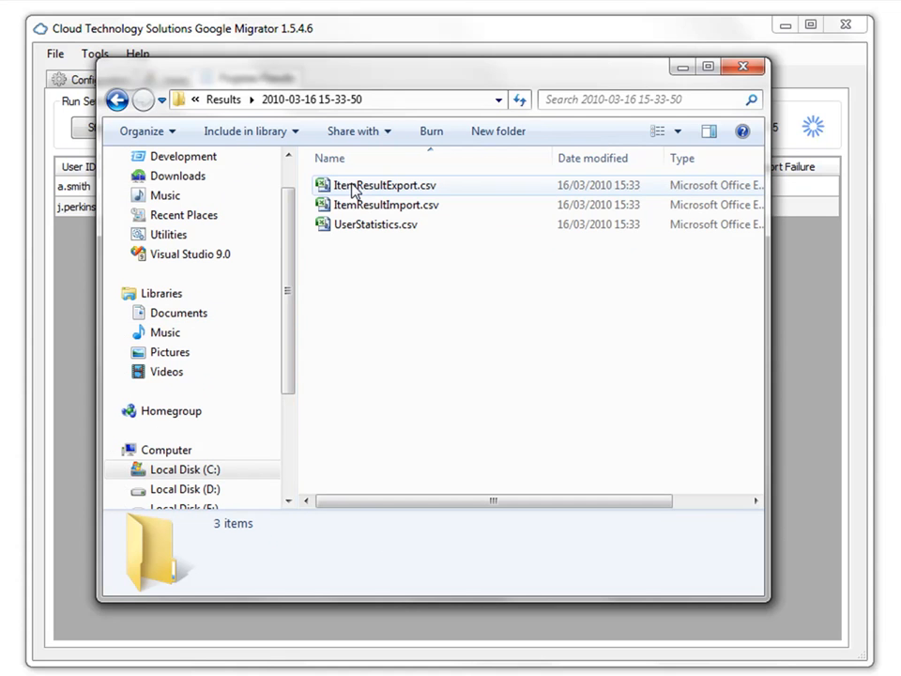
pyautogui.click(387, 205)
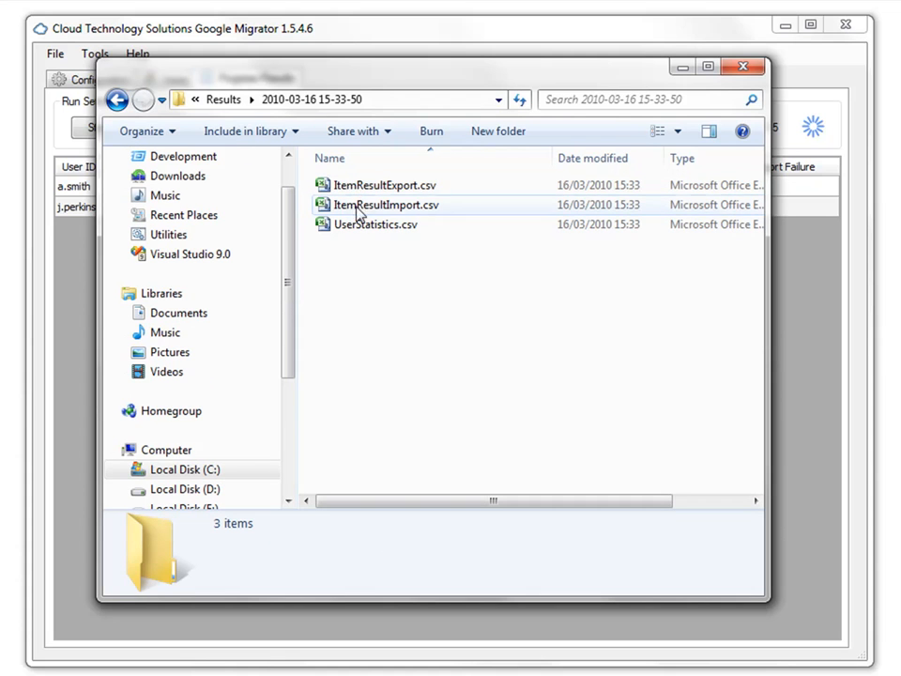
pyautogui.click(743, 65)
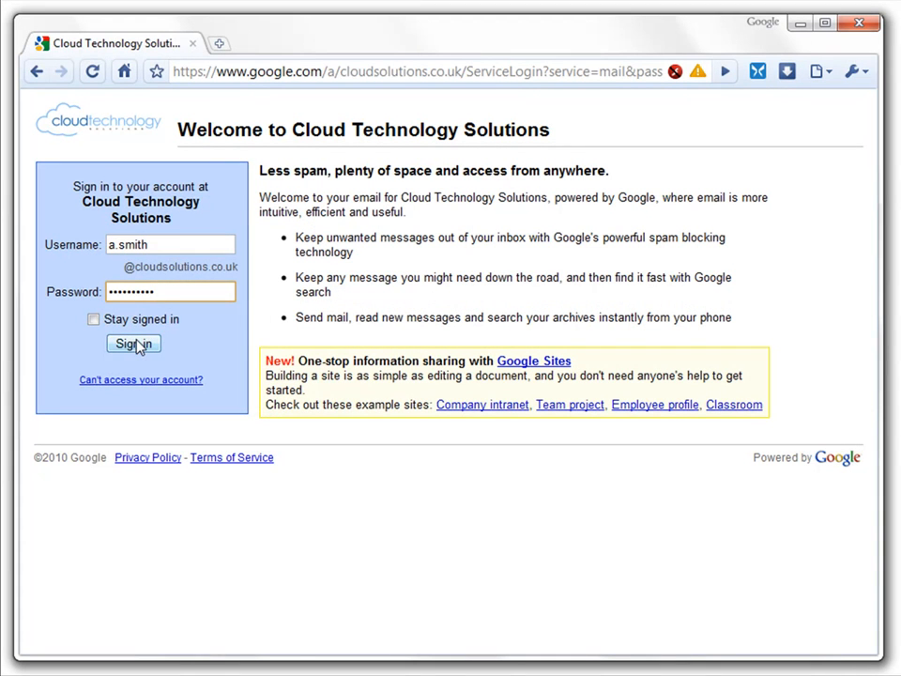
pyautogui.click(132, 344)
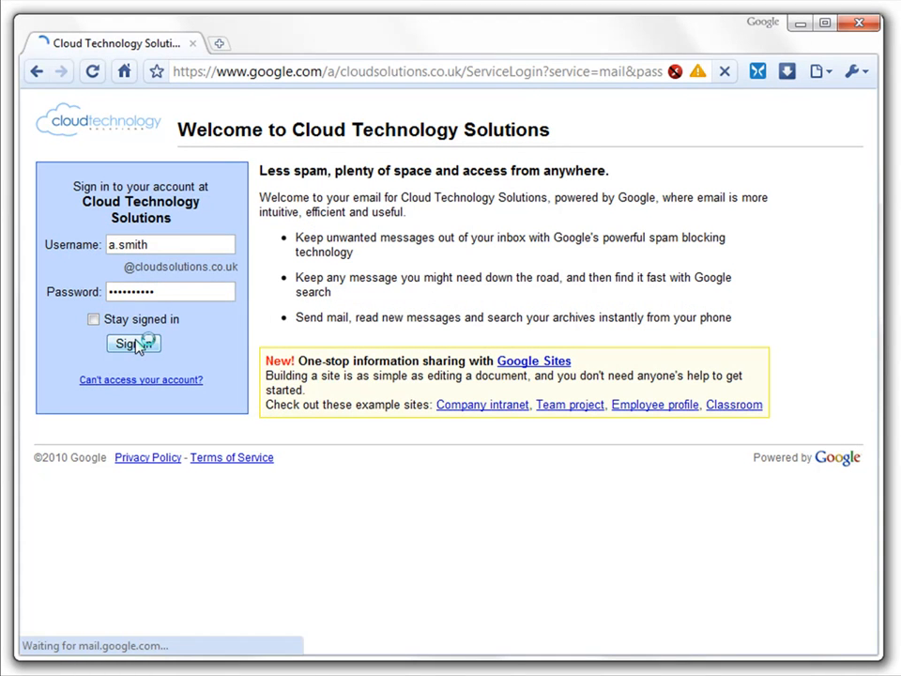
pyautogui.click(133, 344)
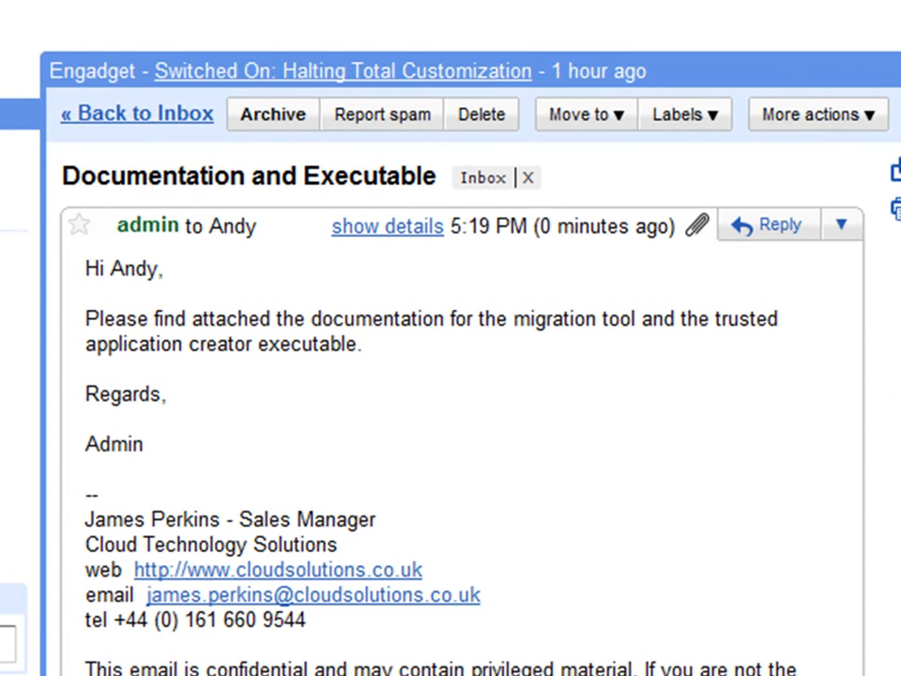
pyautogui.scroll(-3)
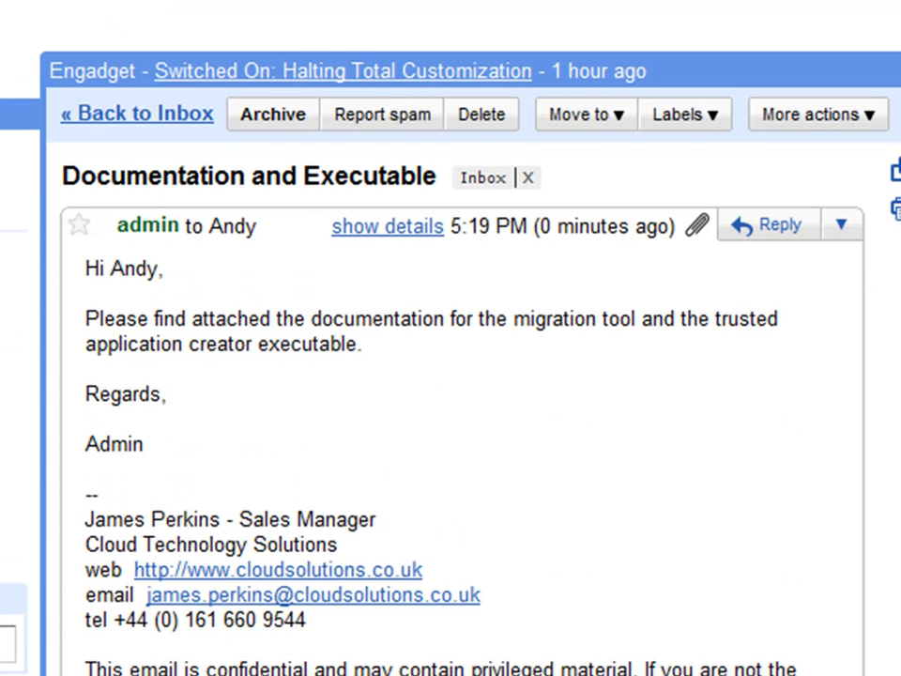
pyautogui.click(173, 355)
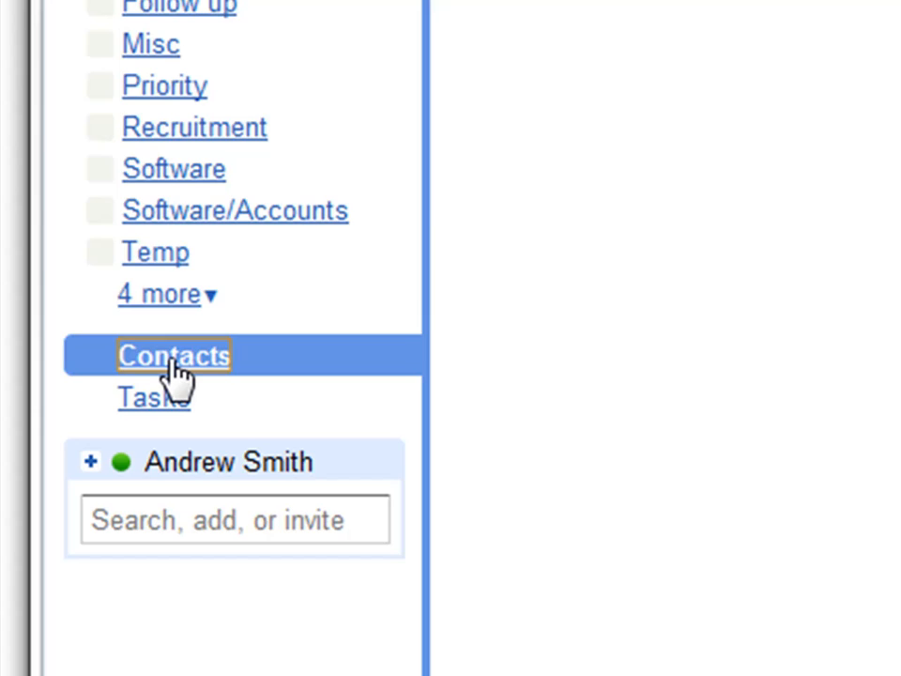
pyautogui.click(173, 355)
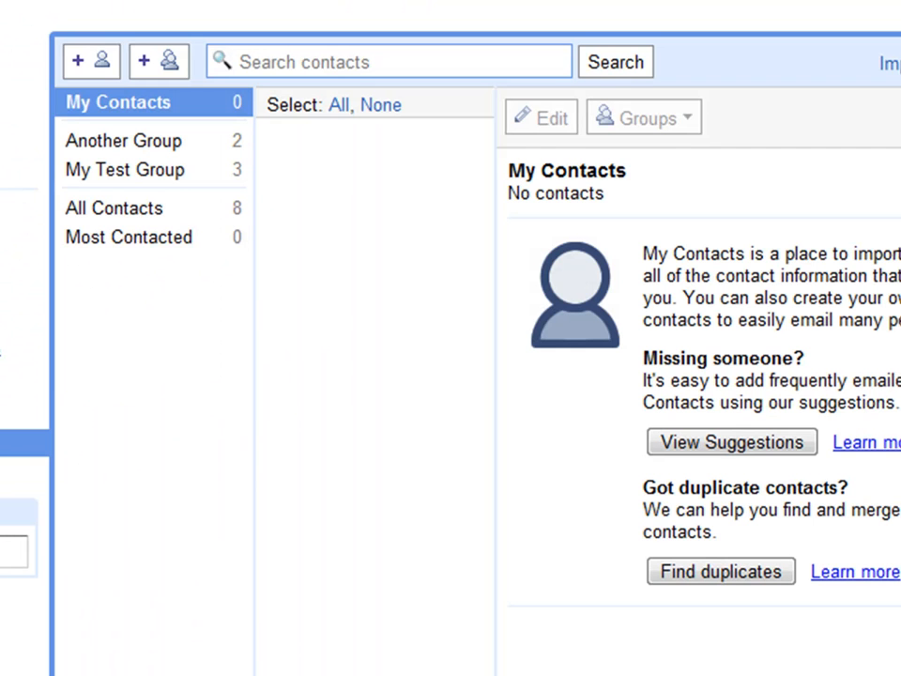
pyautogui.click(115, 207)
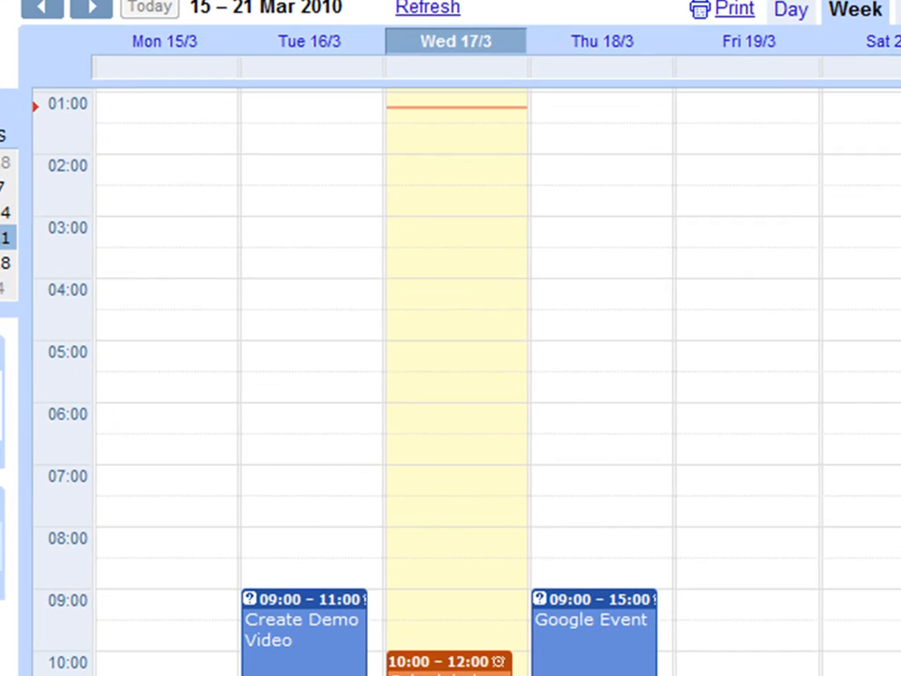
pyautogui.scroll(-3)
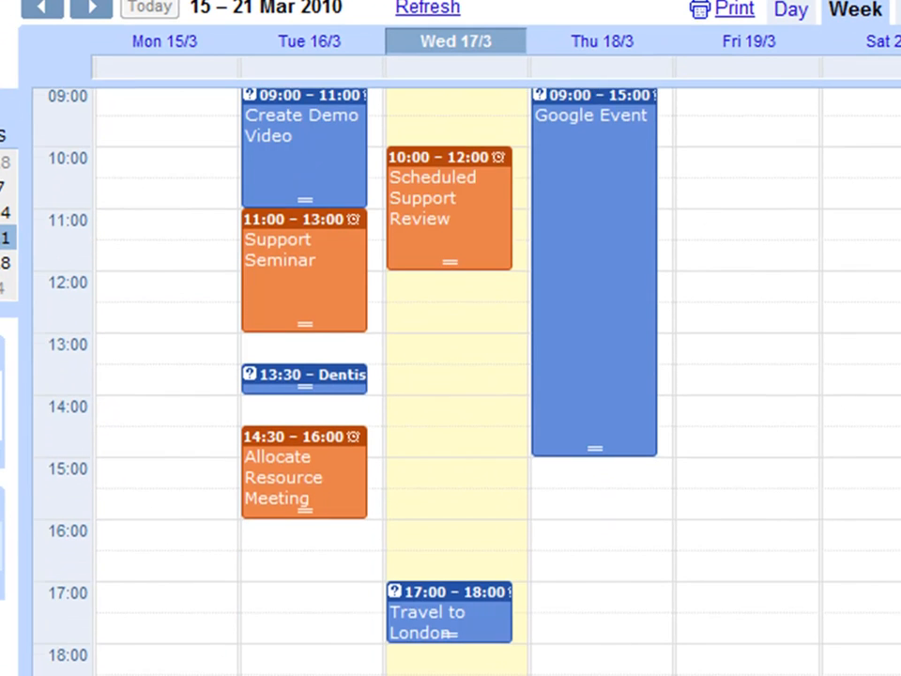